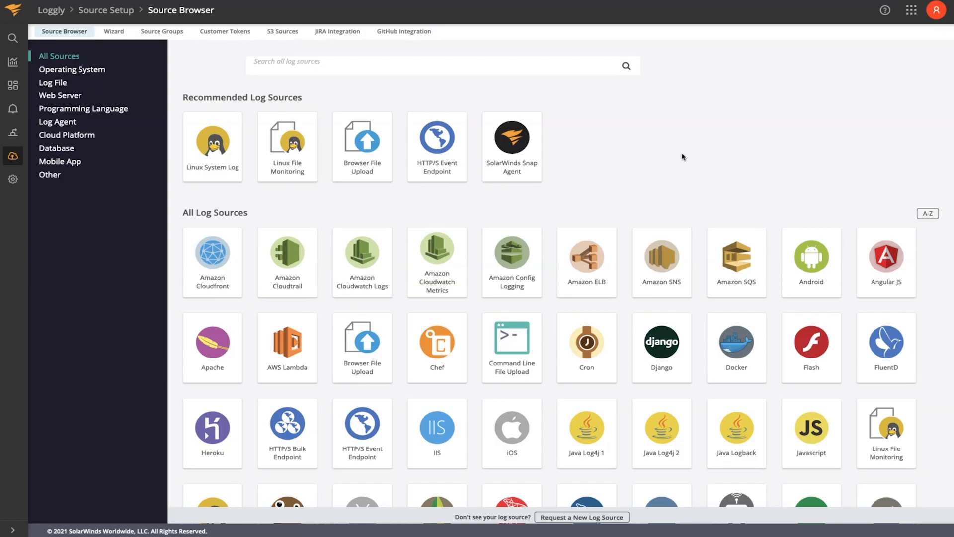
mouse_move(663, 169)
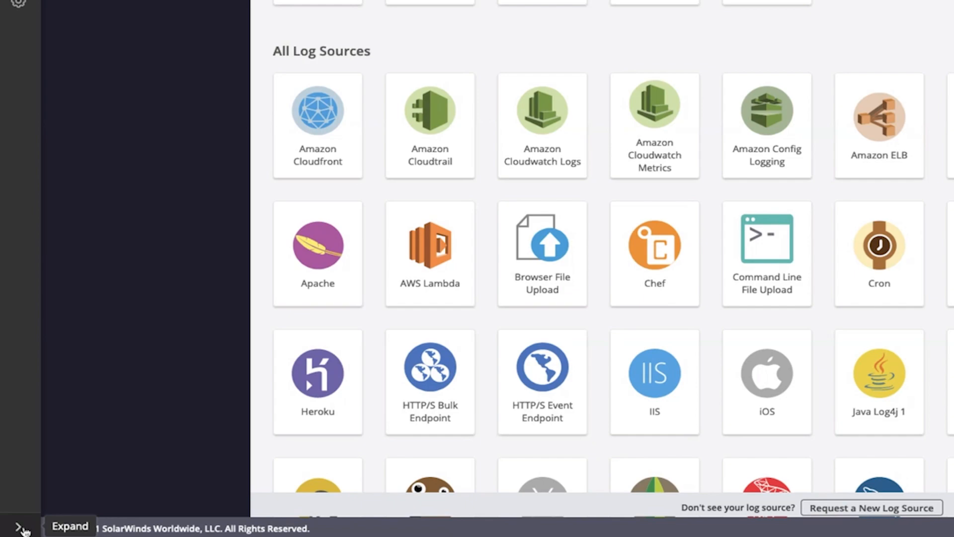
Expand the left navigation in Source Browser so section names show beside the icons
left_click(21, 527)
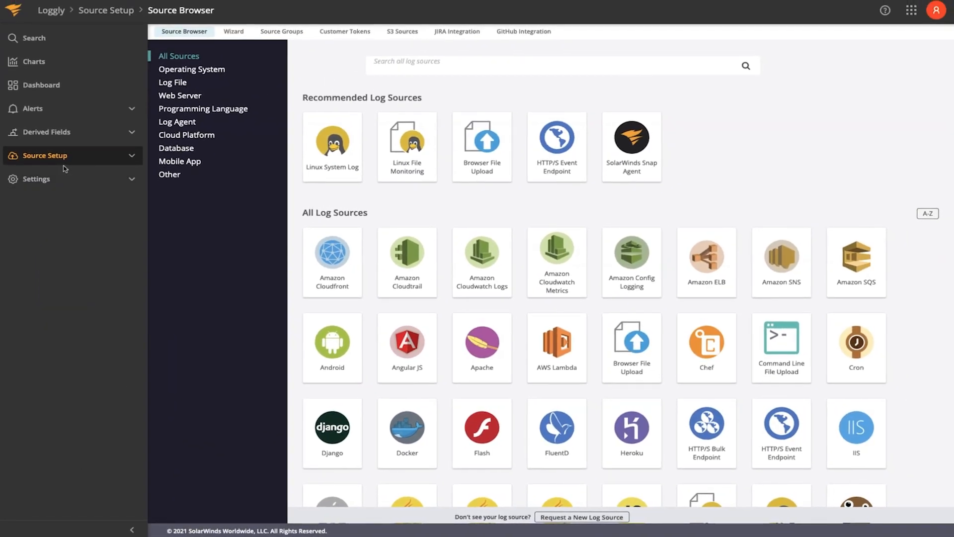
mouse_move(837, 167)
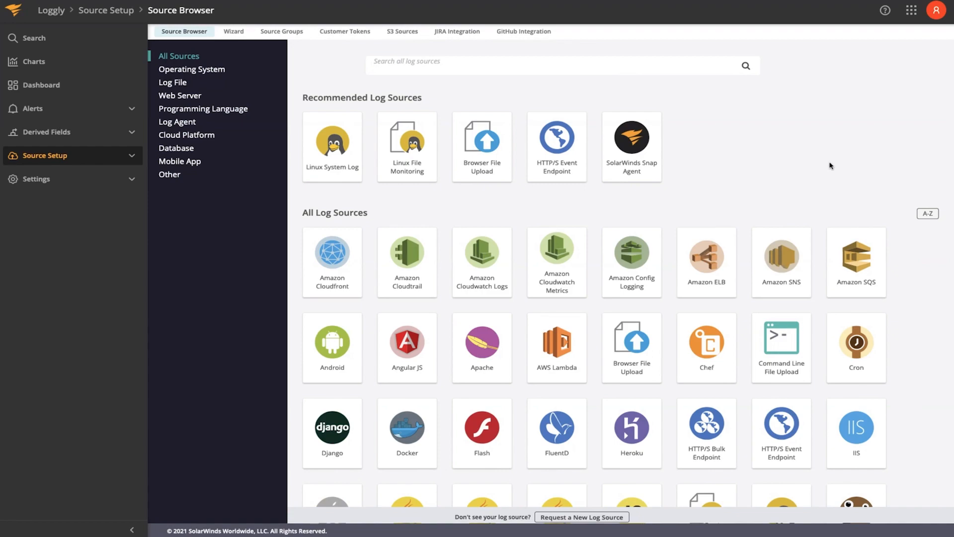
mouse_move(834, 164)
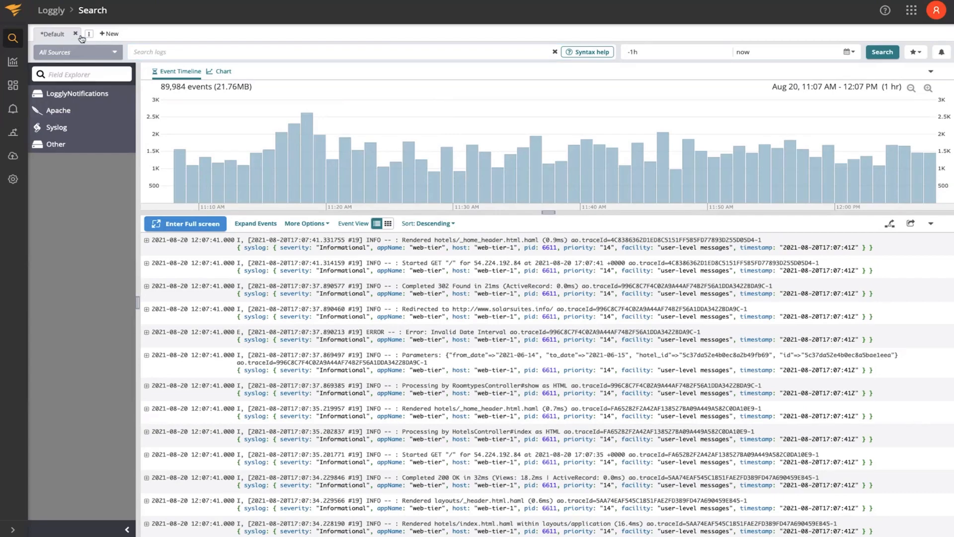
mouse_move(759, 229)
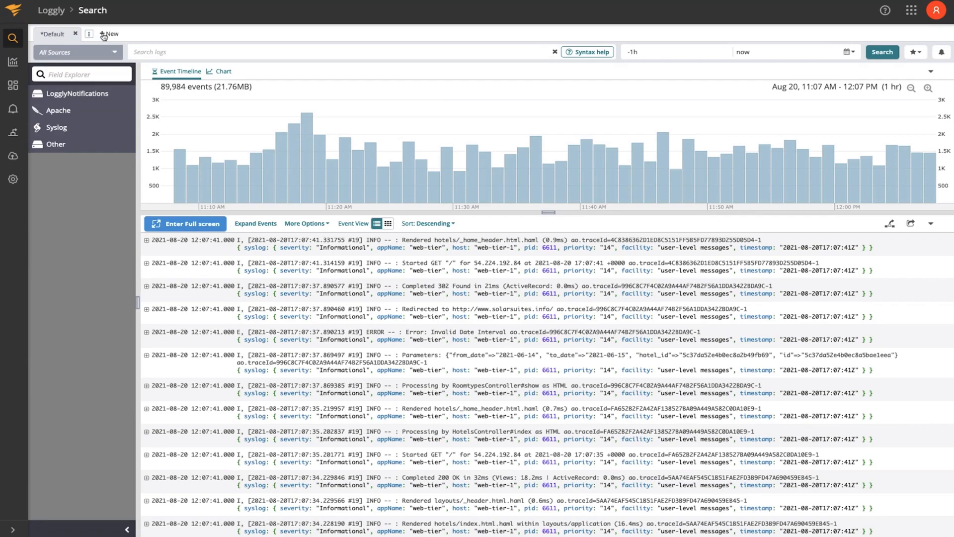
Add a second search tab, Tab 2, and load its last-hour results
left_click(108, 34)
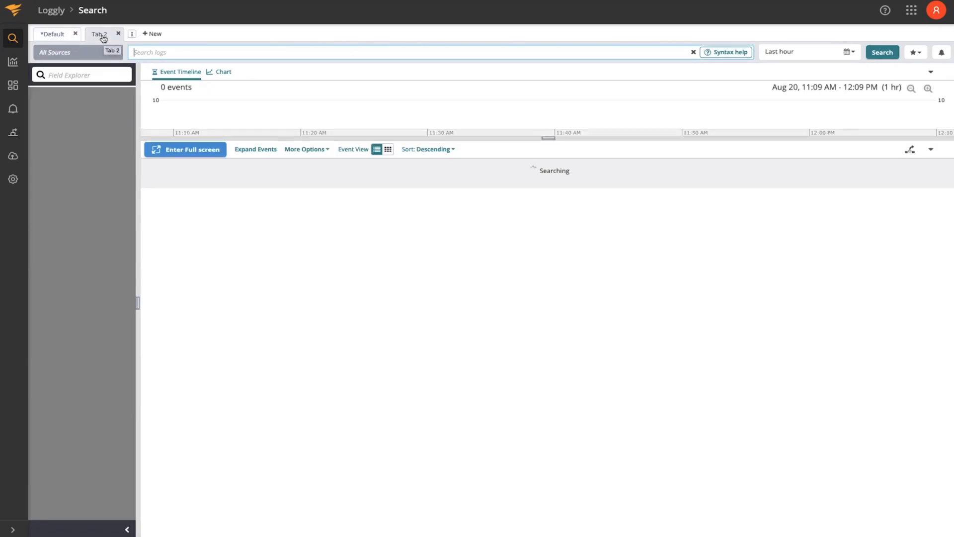
left_click(881, 51)
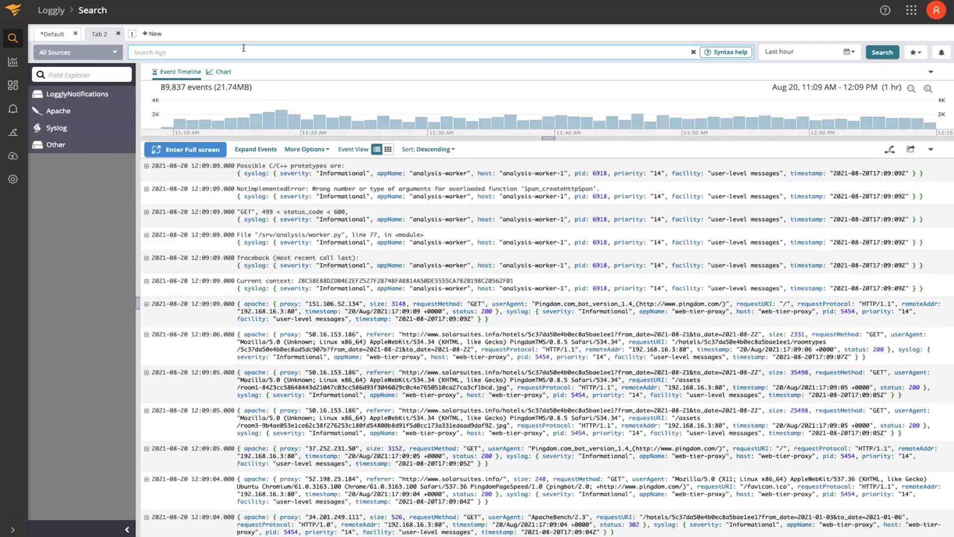
mouse_move(239, 44)
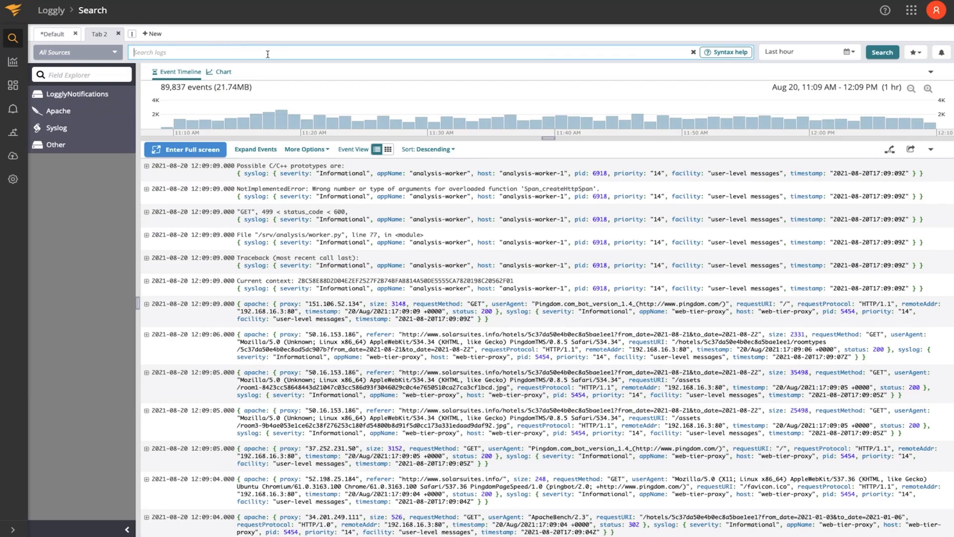
mouse_move(274, 56)
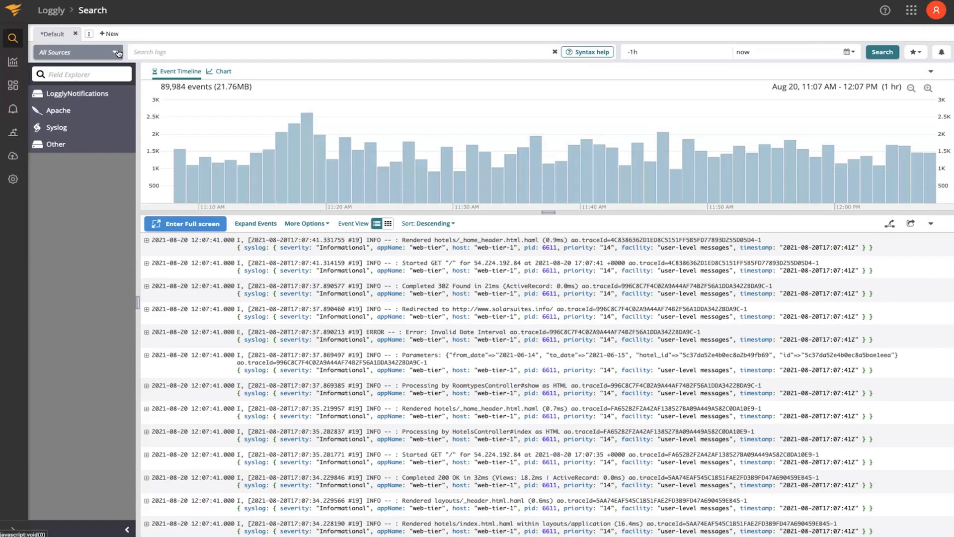
left_click(116, 53)
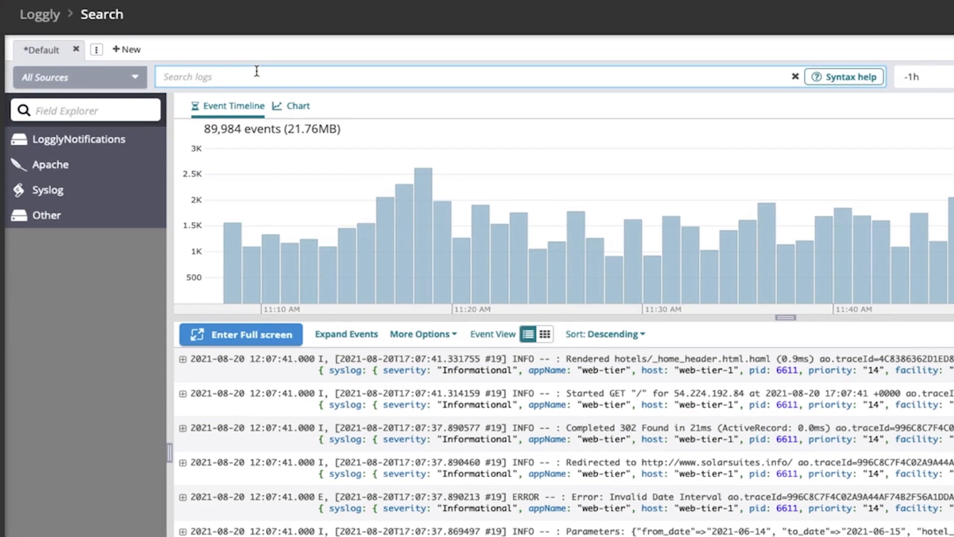
scroll("right", 3)
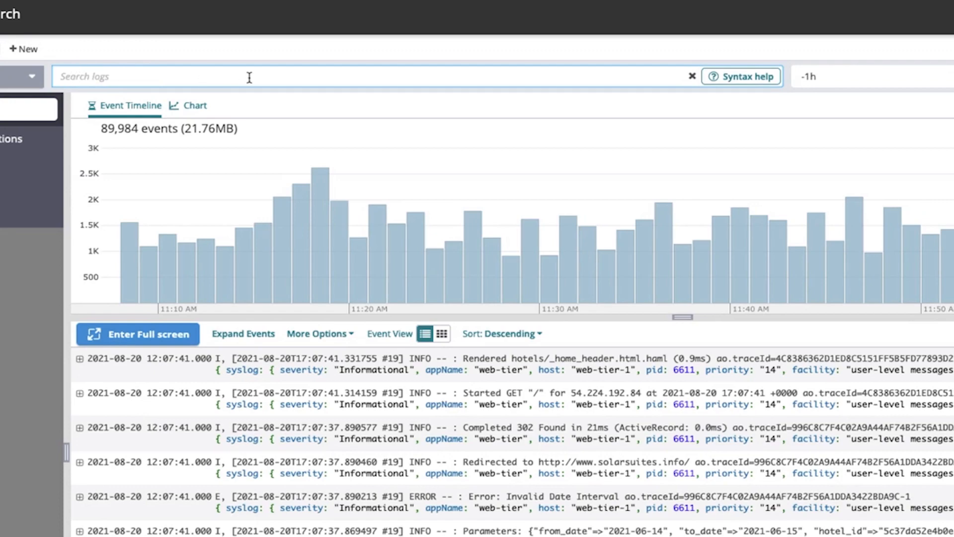
mouse_move(560, 80)
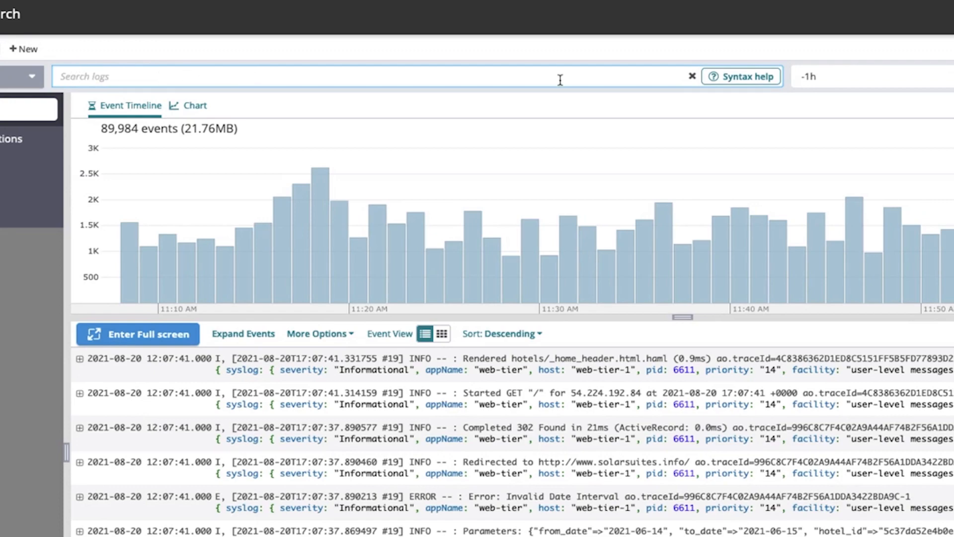
left_click(742, 77)
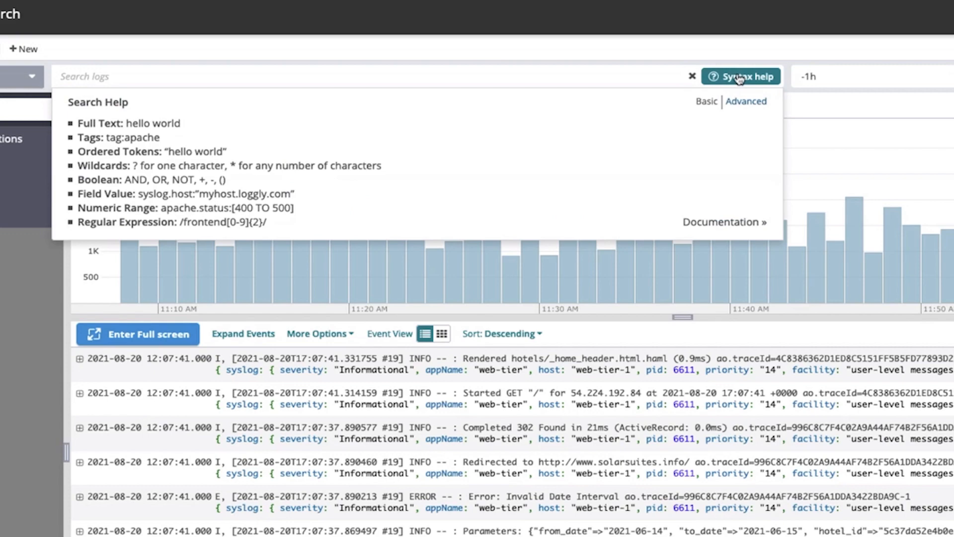
mouse_move(283, 166)
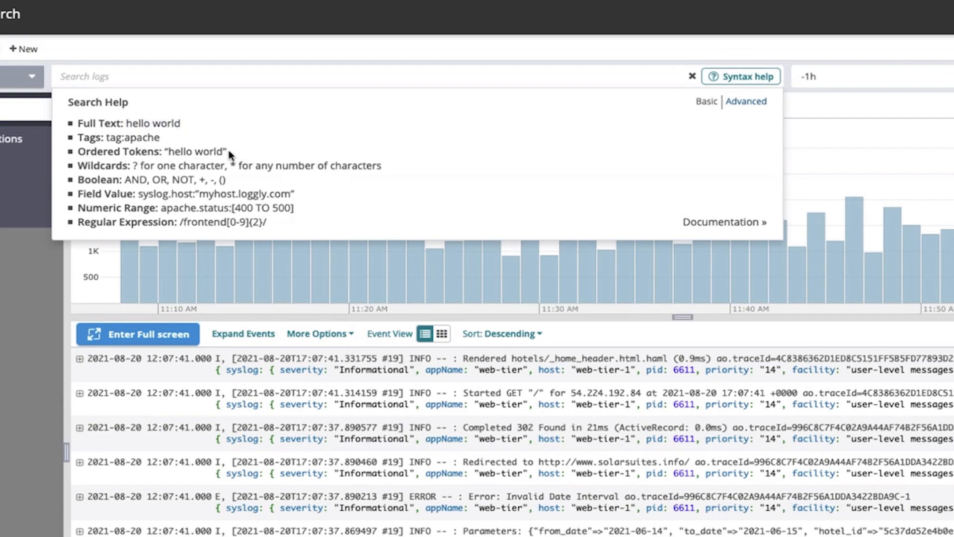
double_click(195, 151)
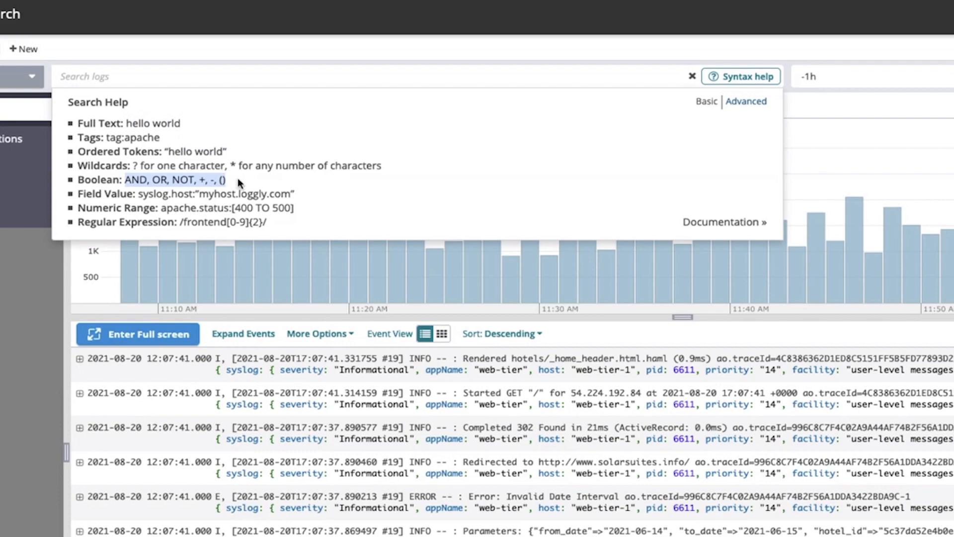
mouse_move(185, 140)
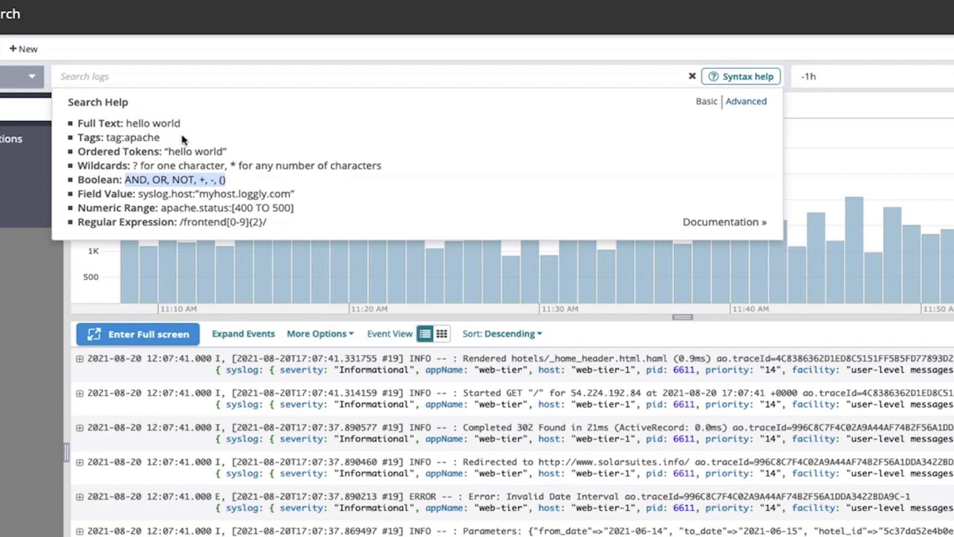
mouse_move(221, 158)
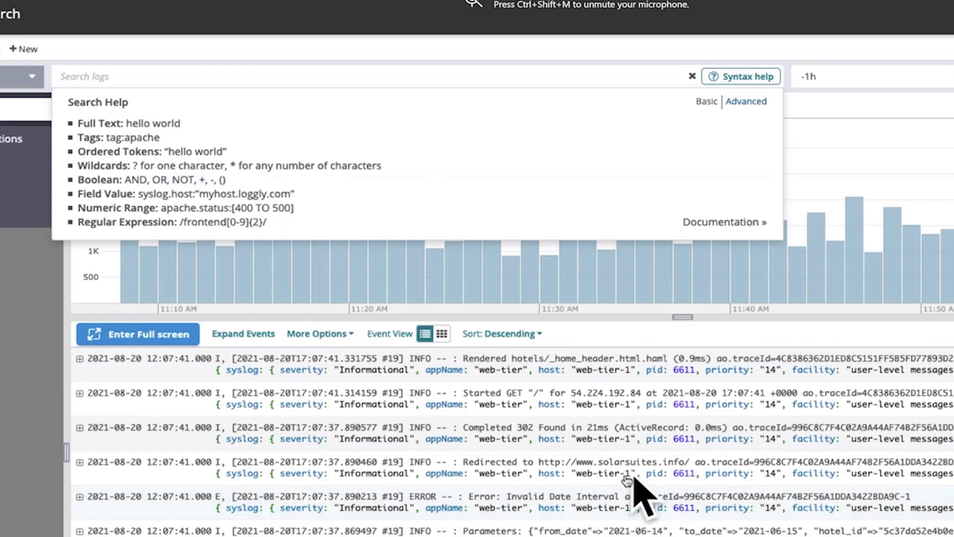
mouse_move(290, 221)
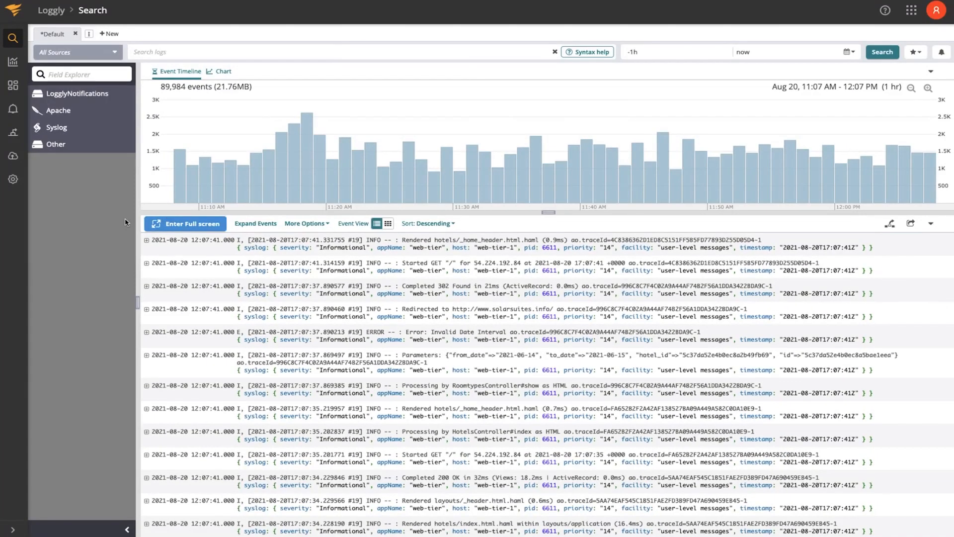
mouse_move(72, 100)
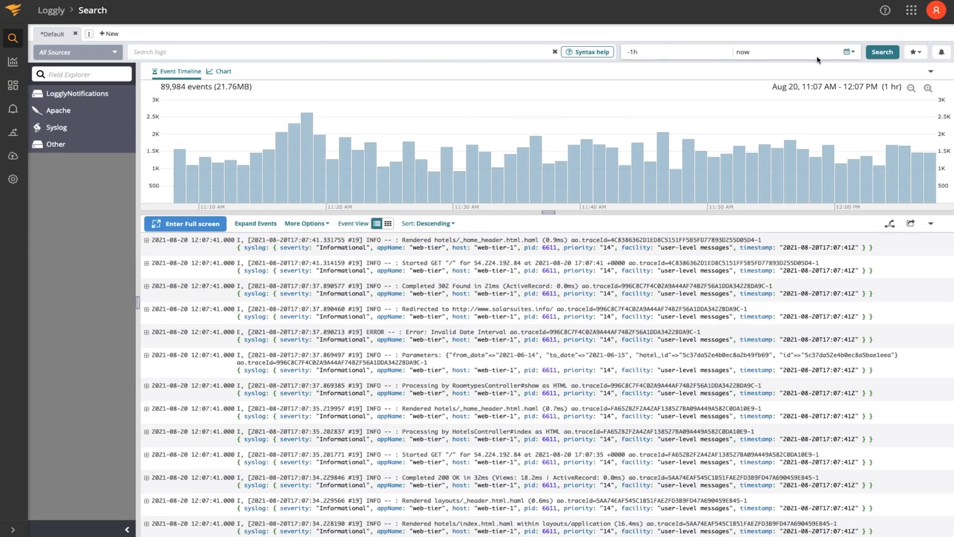
Set the search start to -1d, then back to -1h, and rerun the Default search
left_click(785, 51)
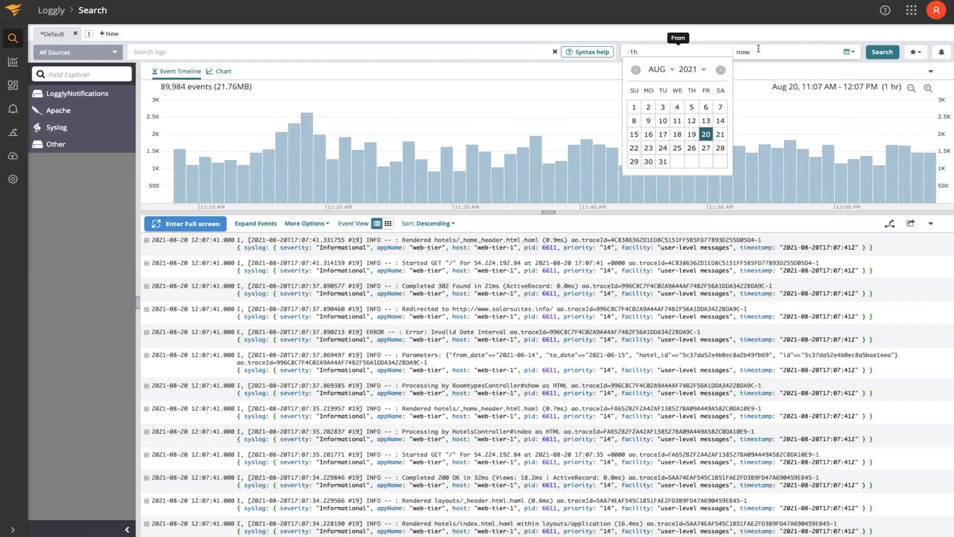
left_click(755, 51)
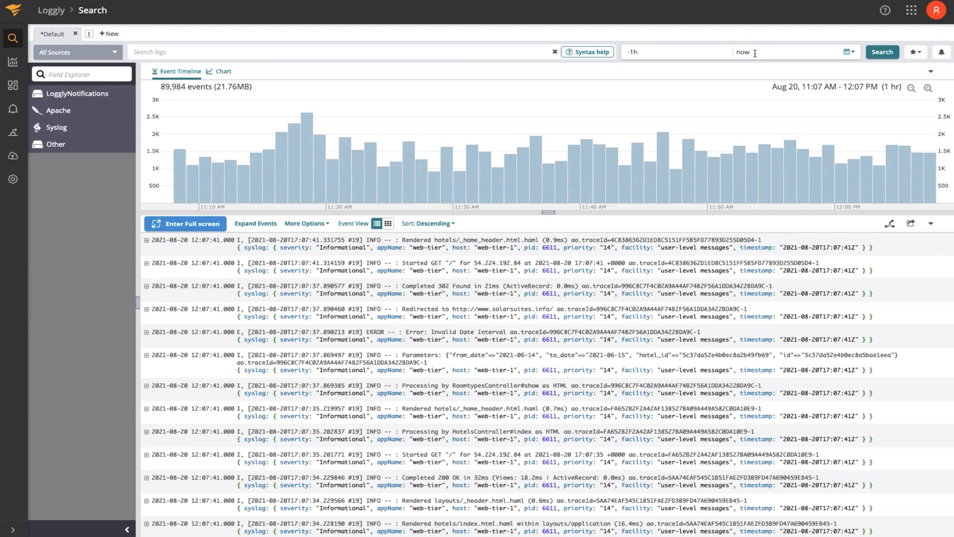
left_click(758, 52)
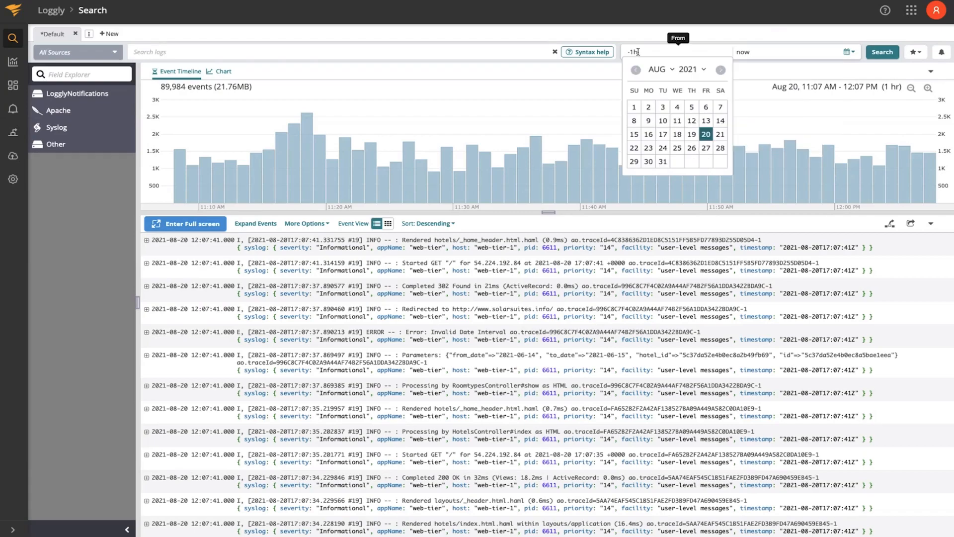
type("-1d")
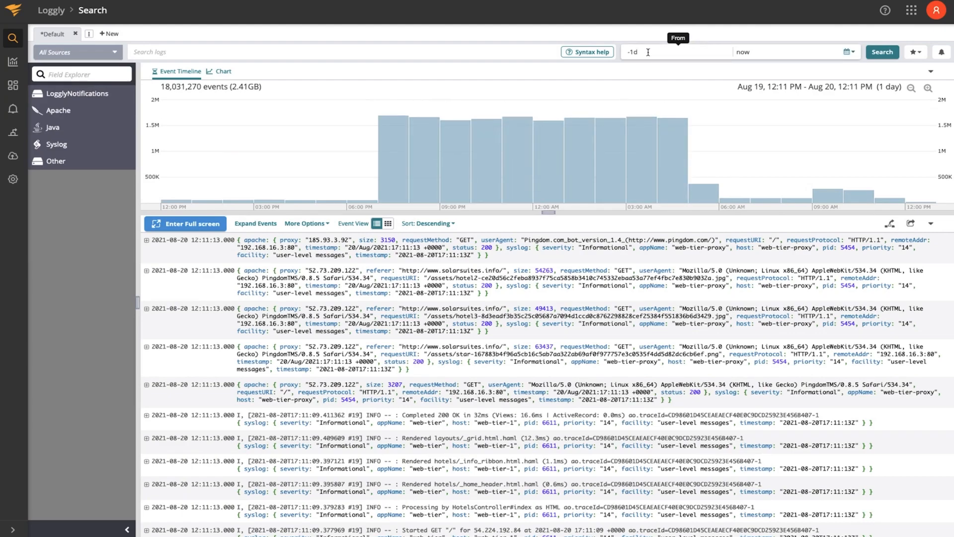
type("-1h")
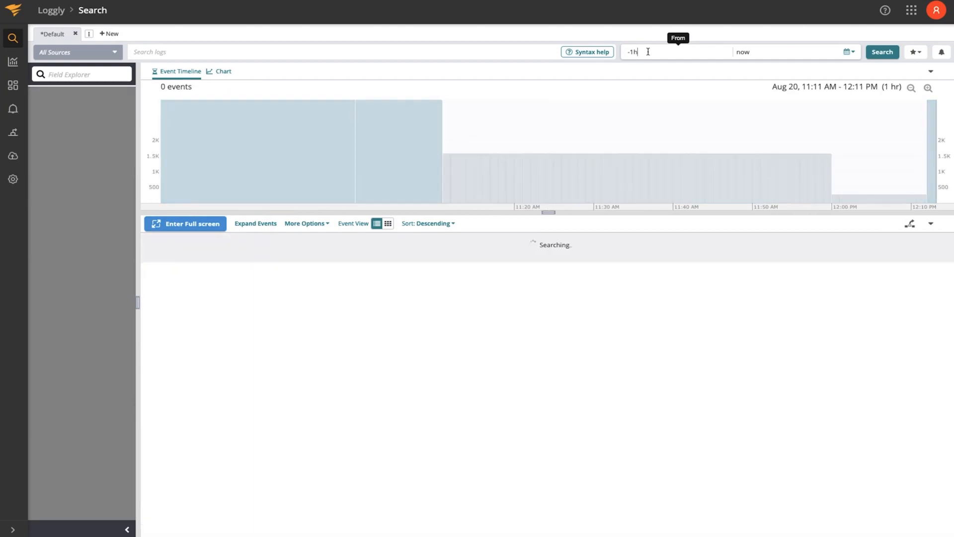
left_click(882, 52)
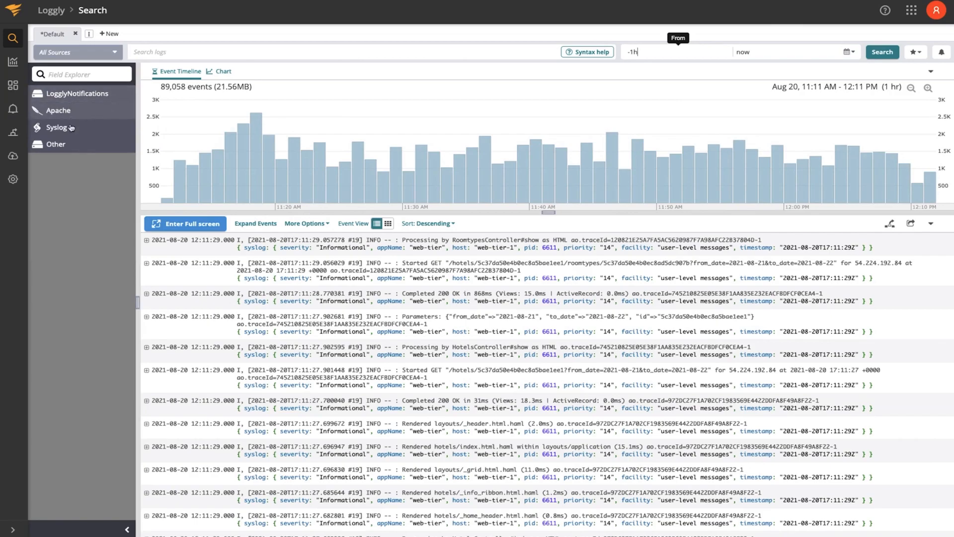
Expand Apache in the Field Explorer and show the status field's values with counts
left_click(58, 110)
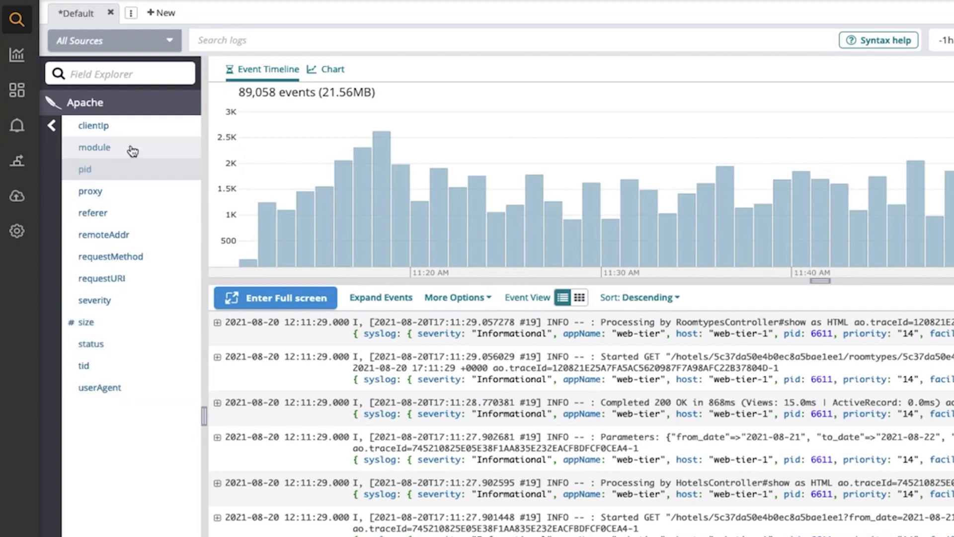
mouse_move(94, 147)
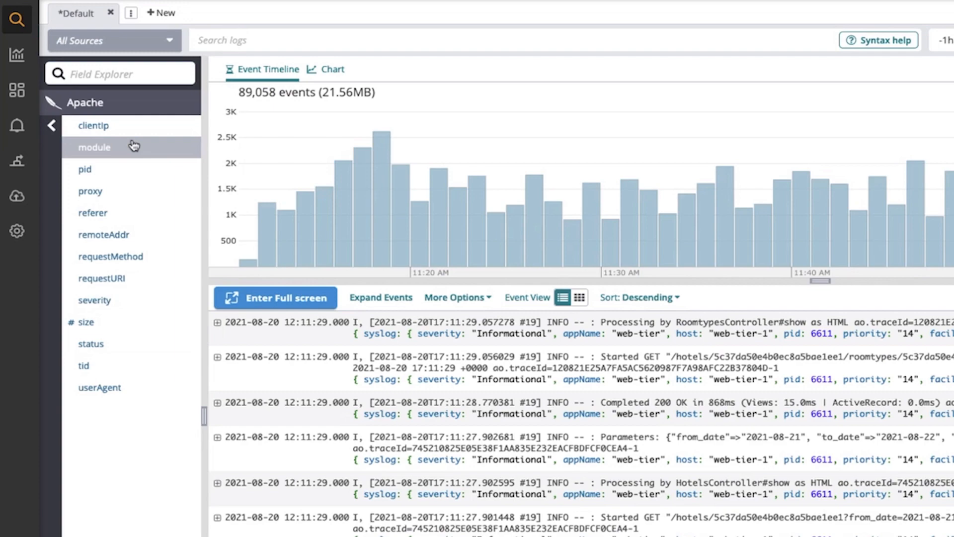
mouse_move(118, 348)
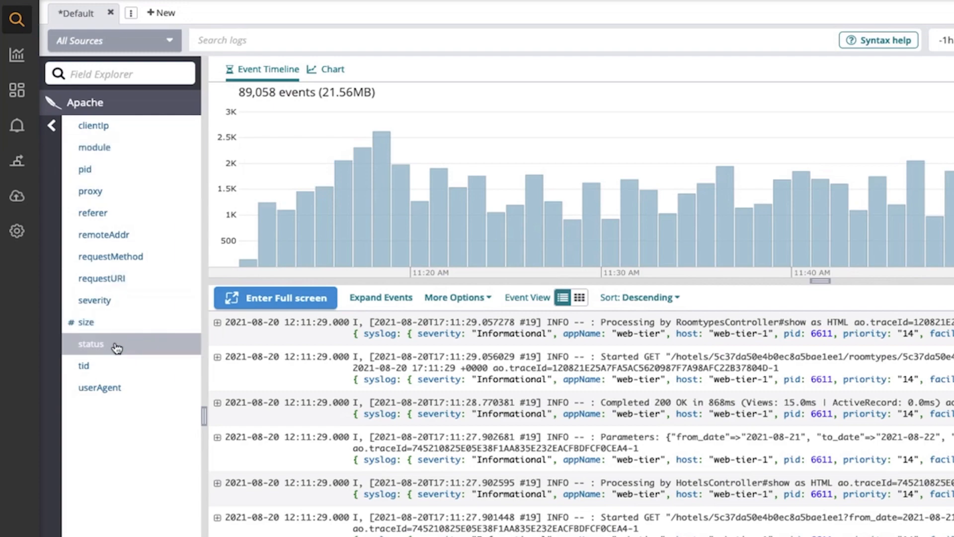
mouse_move(116, 350)
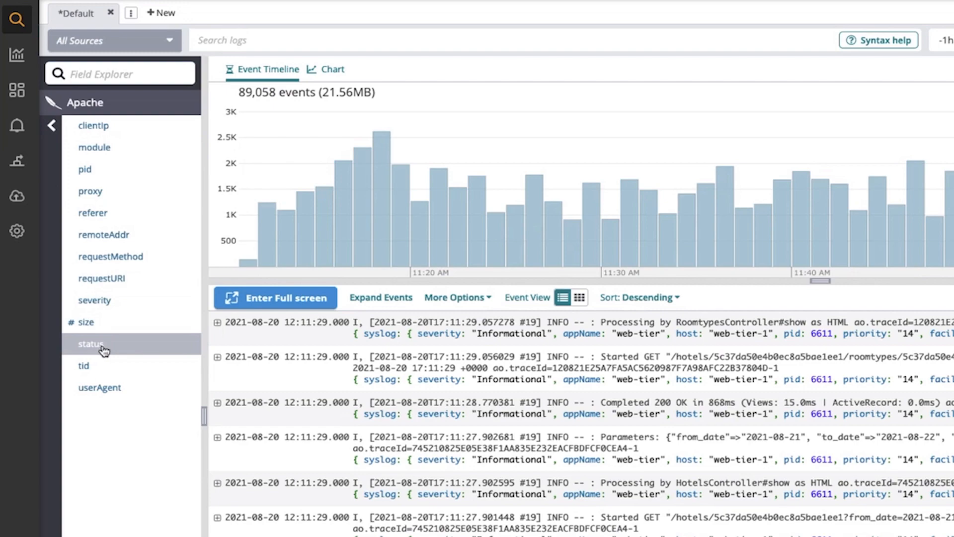
left_click(90, 344)
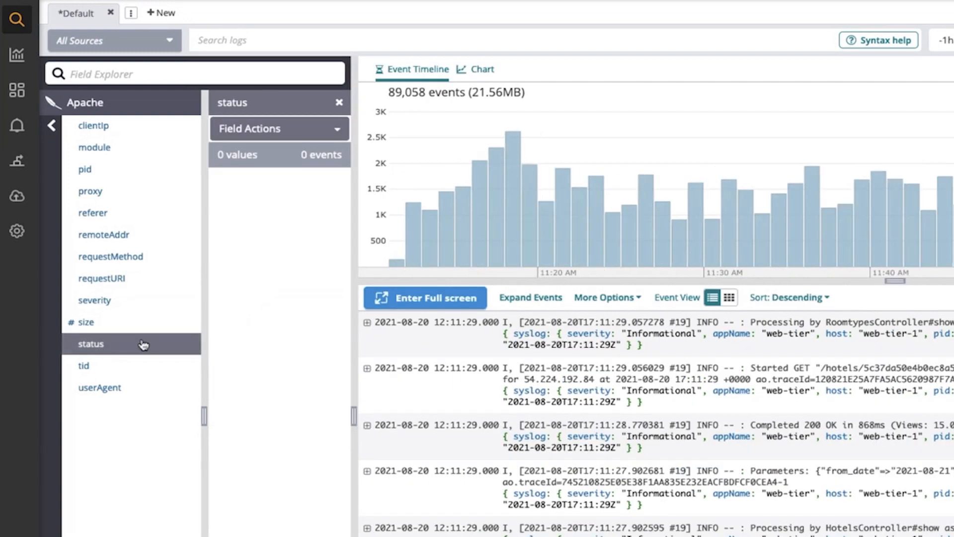
left_click(91, 343)
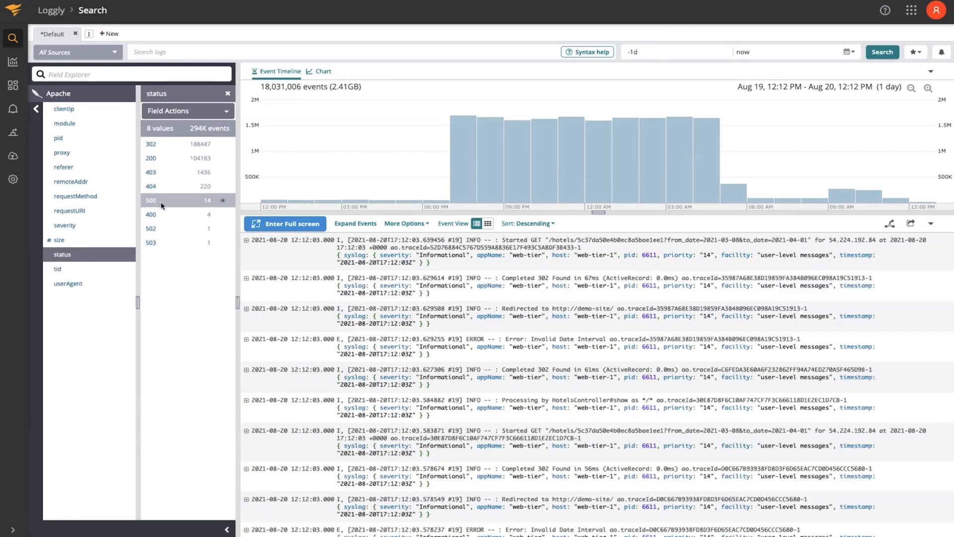
left_click(151, 200)
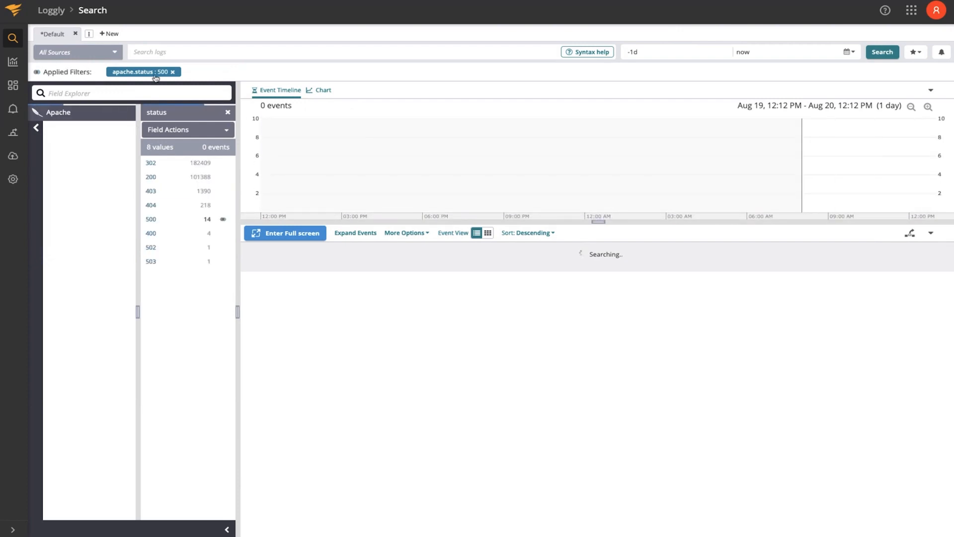
left_click(882, 51)
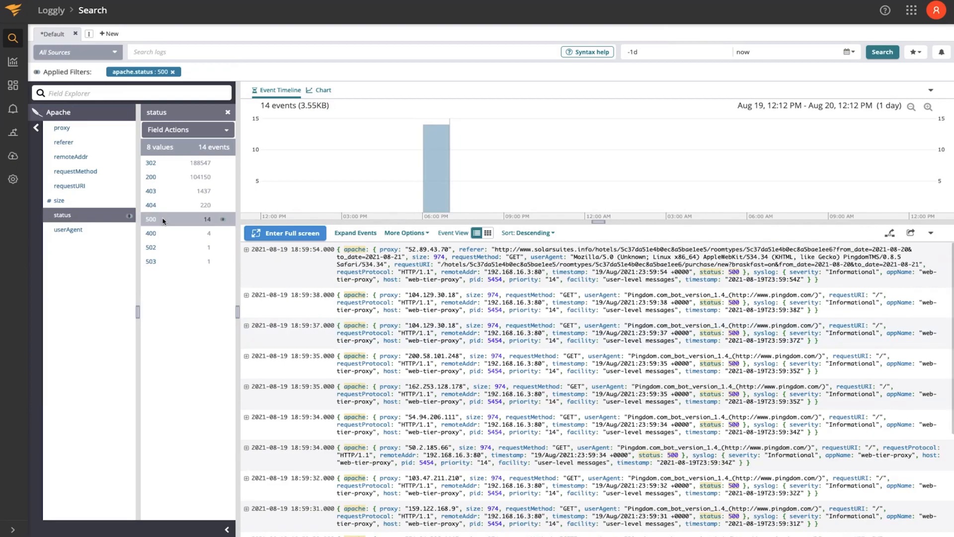
scroll("down", 3)
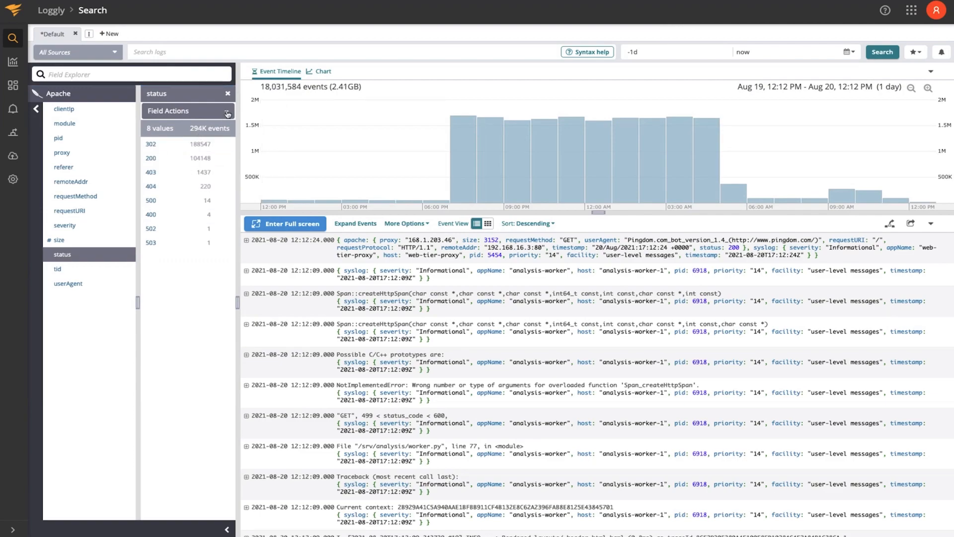
Chart the status field as a pie via Field Actions and sort slices by label (asc)
left_click(319, 71)
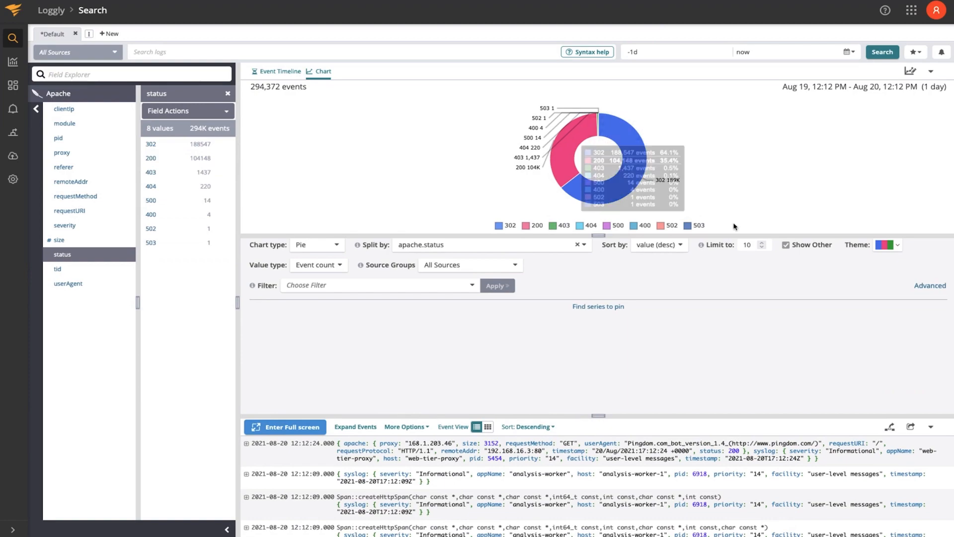
mouse_move(687, 233)
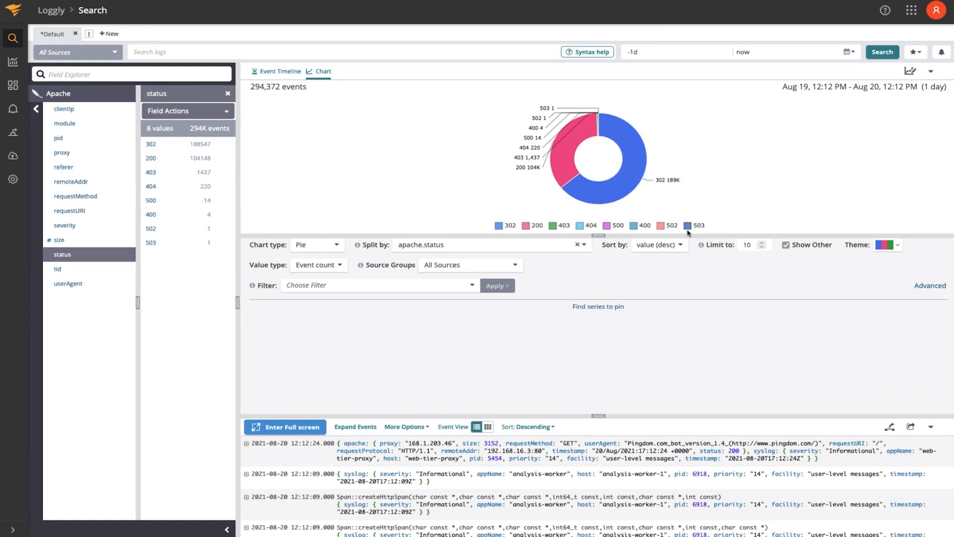
left_click(657, 245)
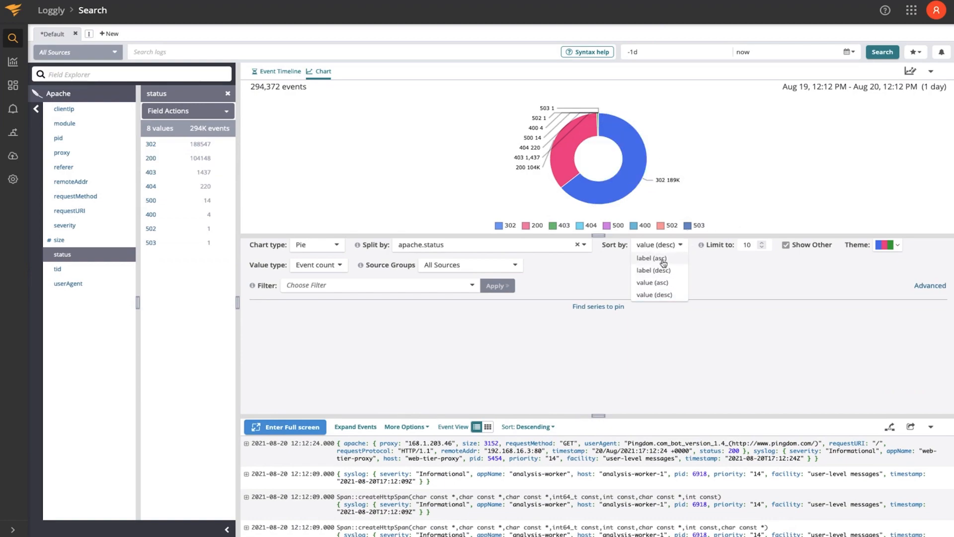
left_click(652, 259)
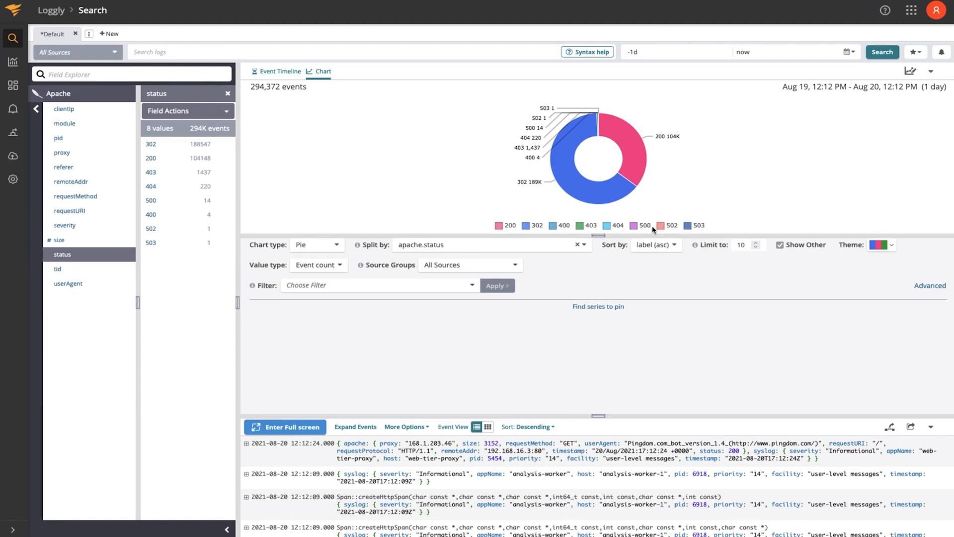
mouse_move(339, 275)
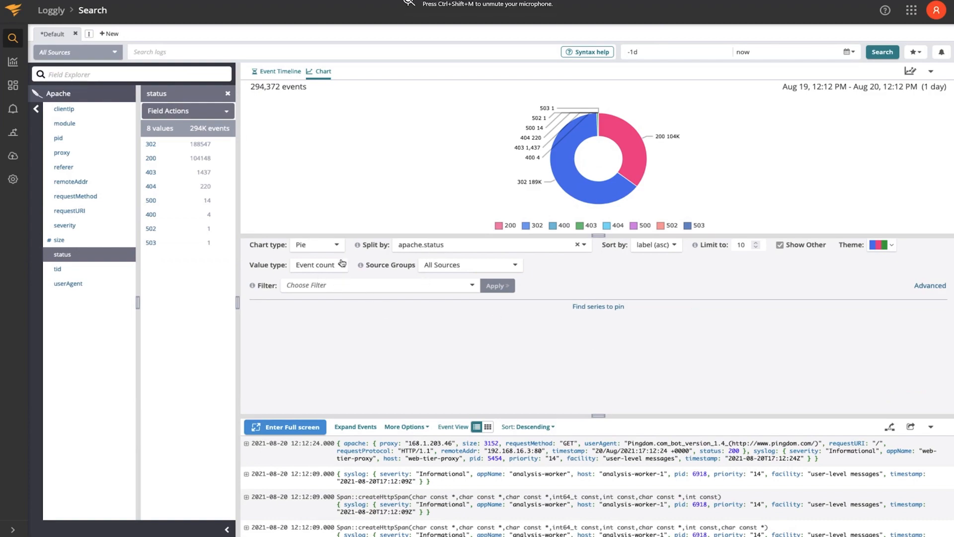
left_click(316, 245)
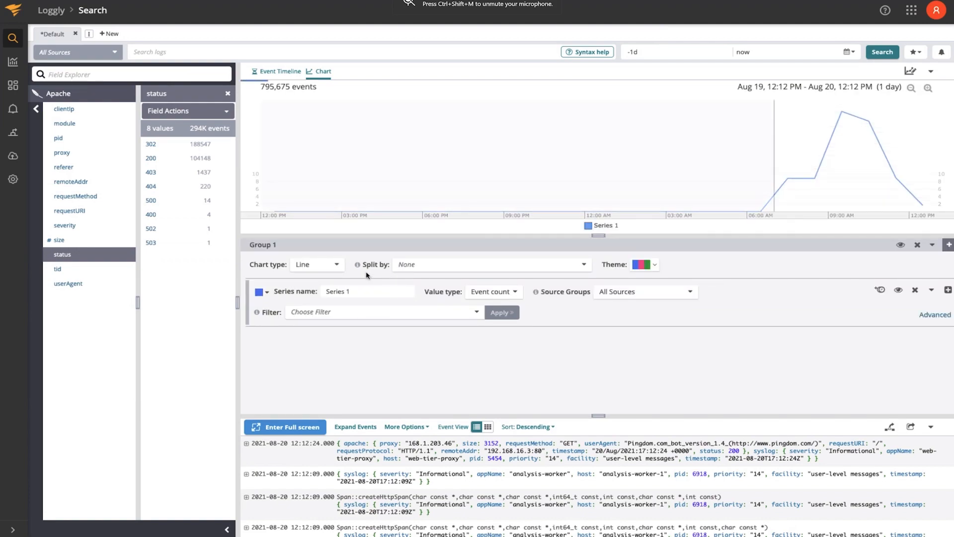
left_click(315, 264)
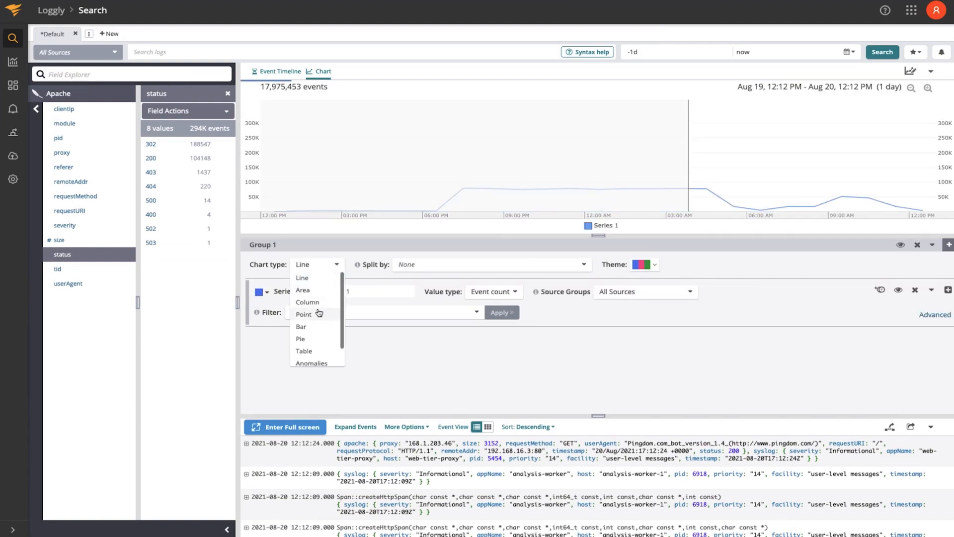
left_click(307, 302)
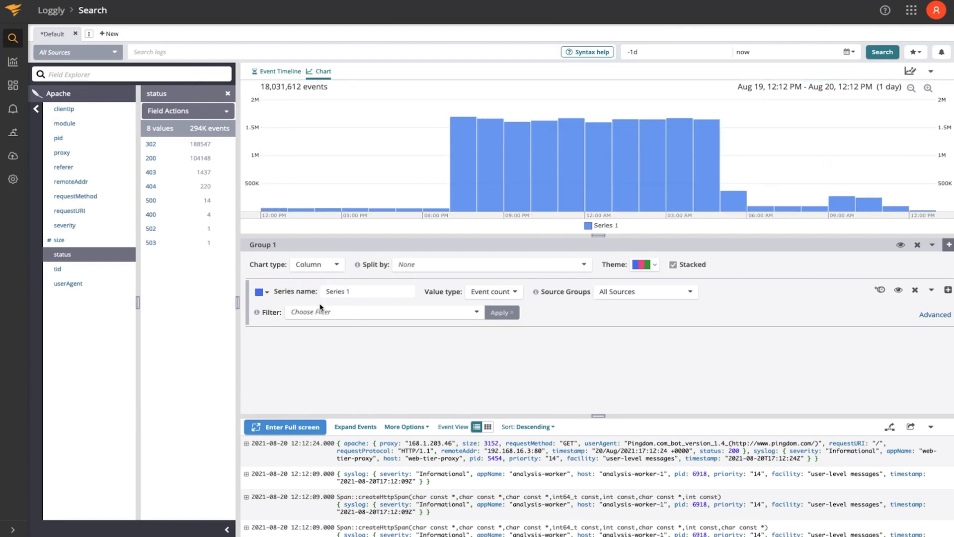
left_click(490, 264)
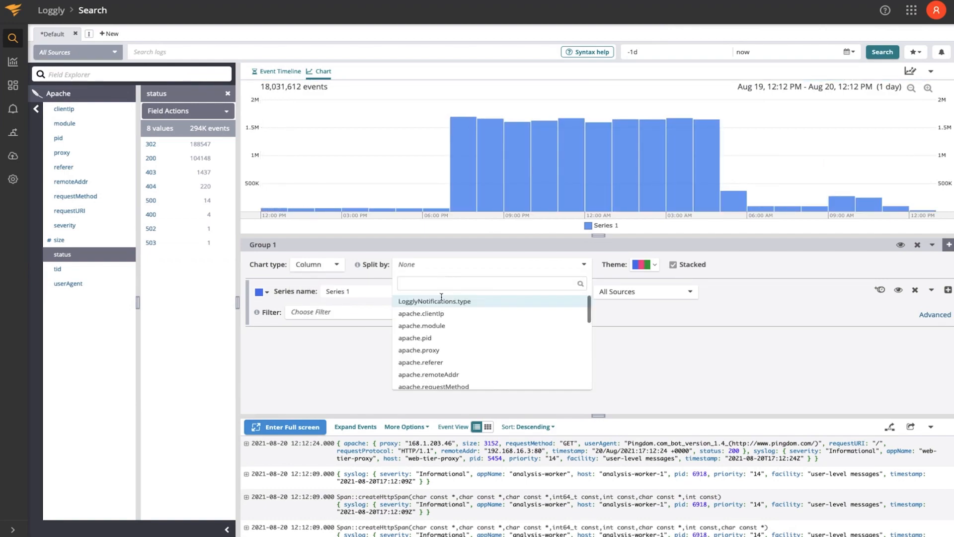
scroll("down", 3)
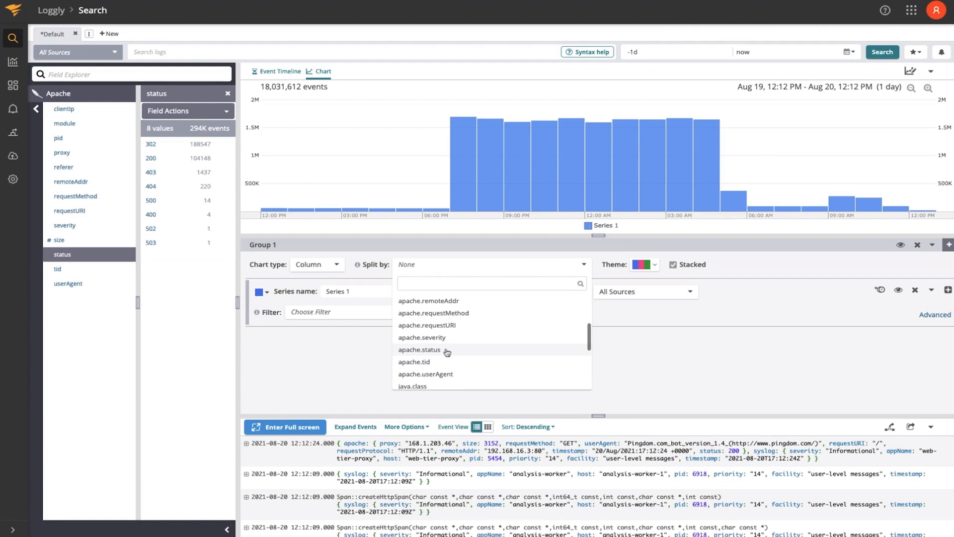
left_click(420, 349)
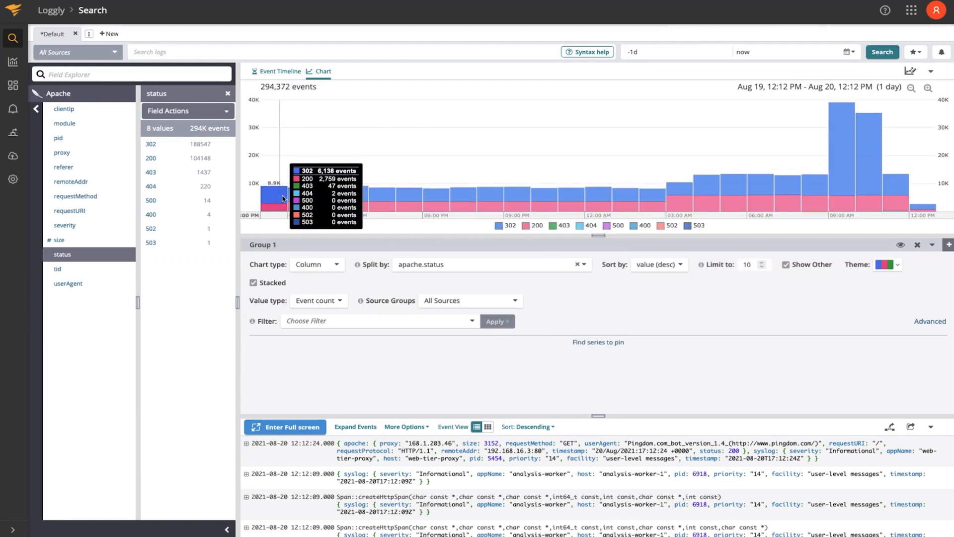
mouse_move(356, 199)
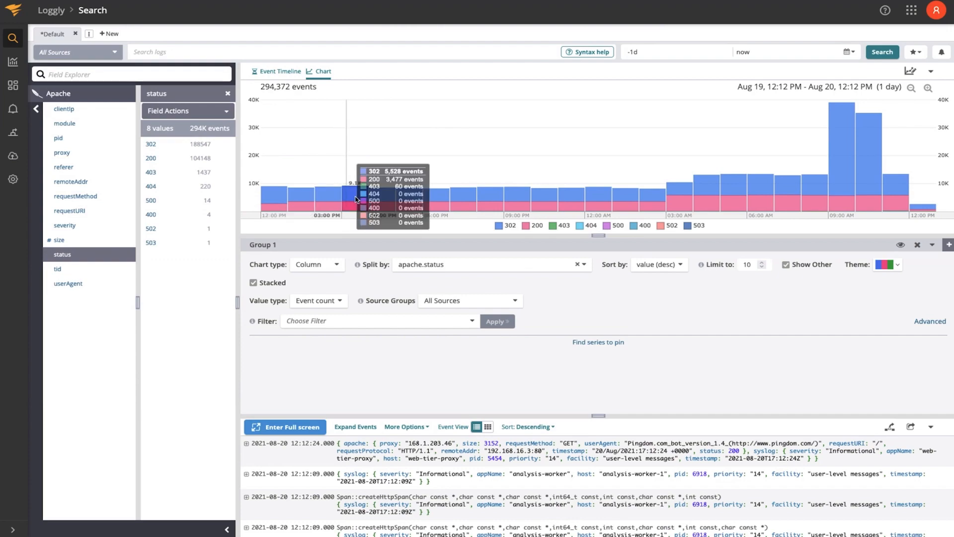
mouse_move(787, 195)
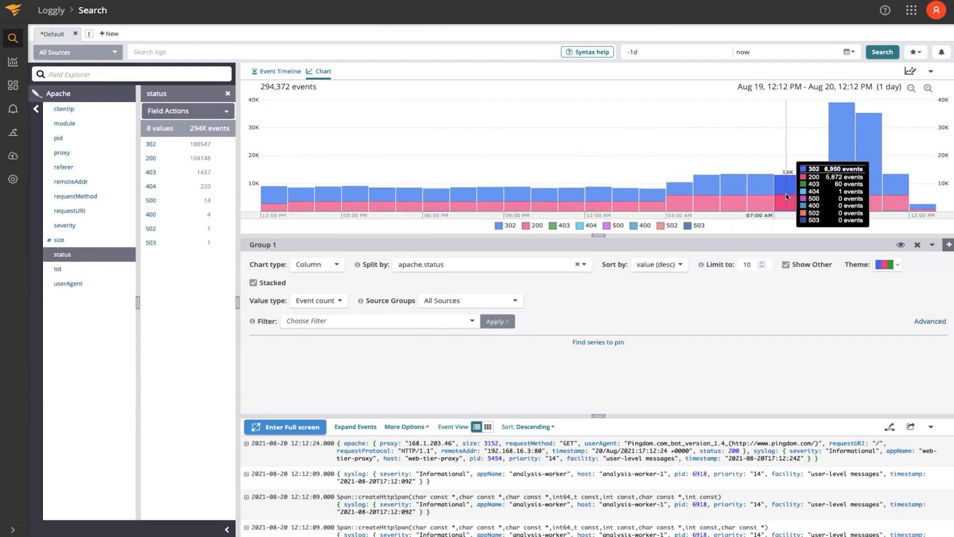
mouse_move(270, 242)
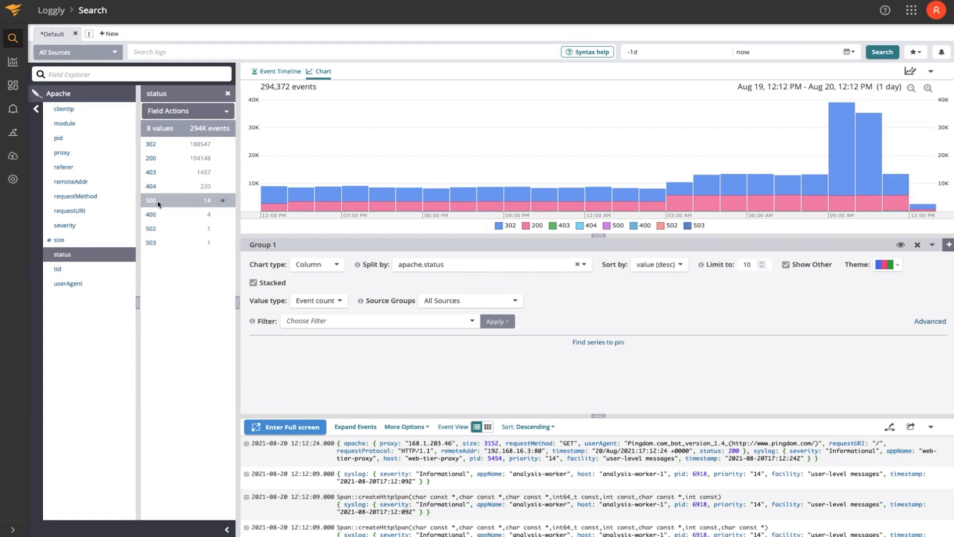
Filter to the 14 status 500 events, then reset to the unfiltered Default search
left_click(151, 199)
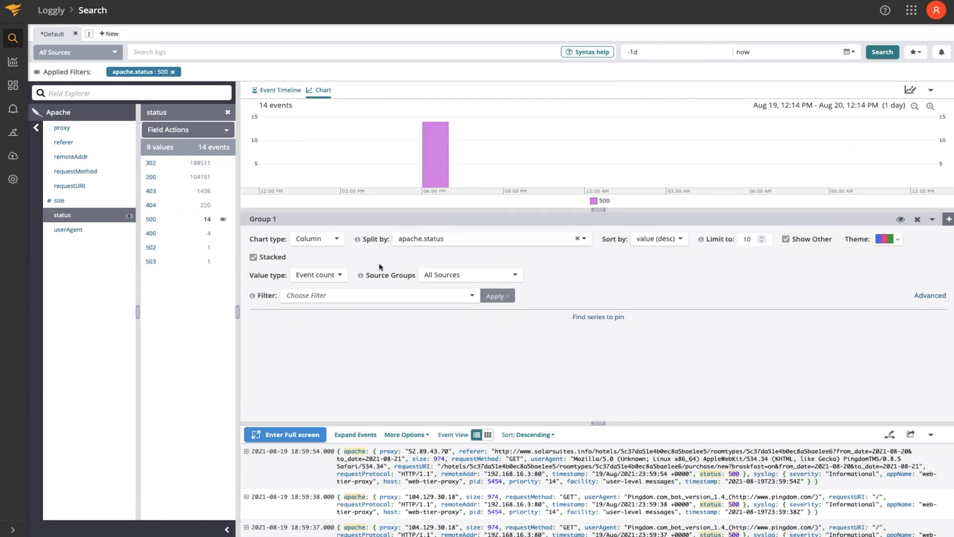
left_click(316, 238)
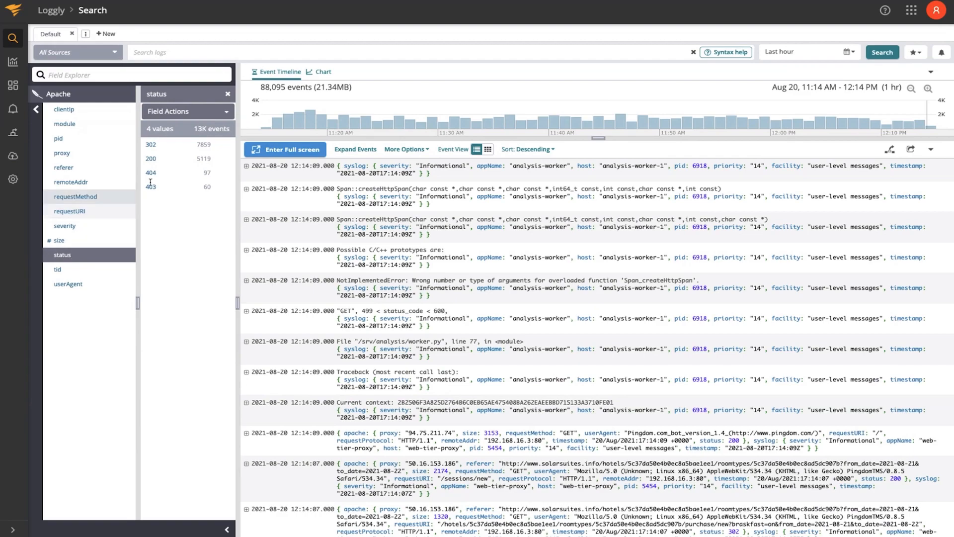
Apply the apache.status:404 filter and run it, leaving 97 matching events
left_click(151, 172)
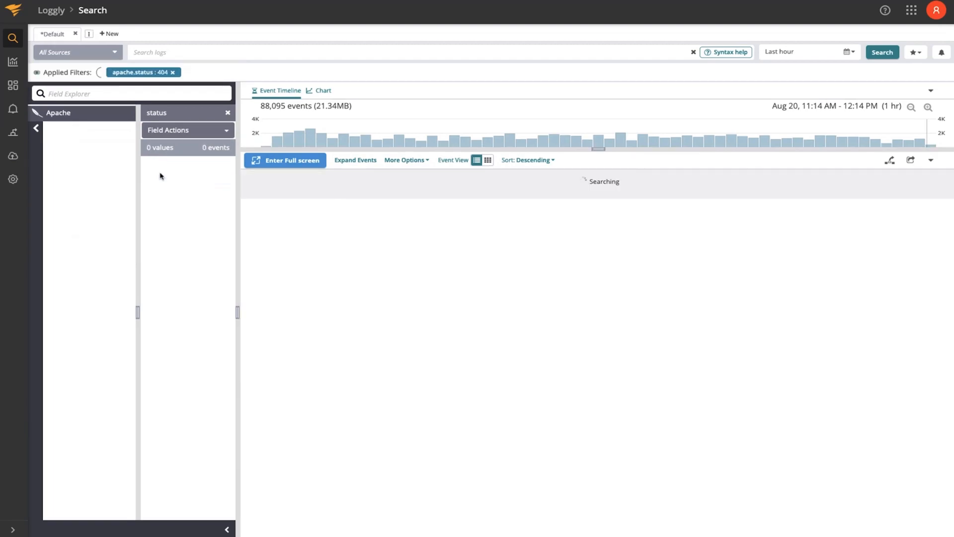
left_click(881, 52)
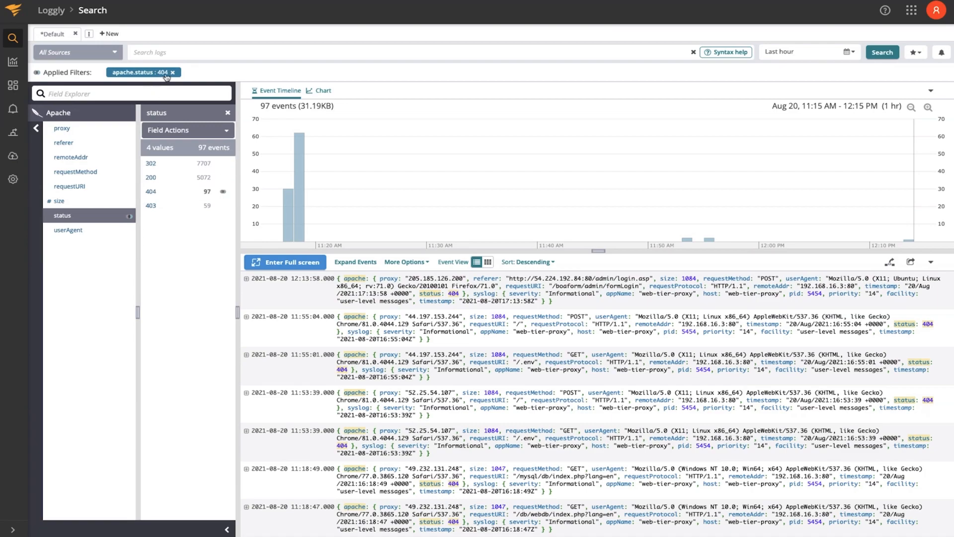
mouse_move(706, 88)
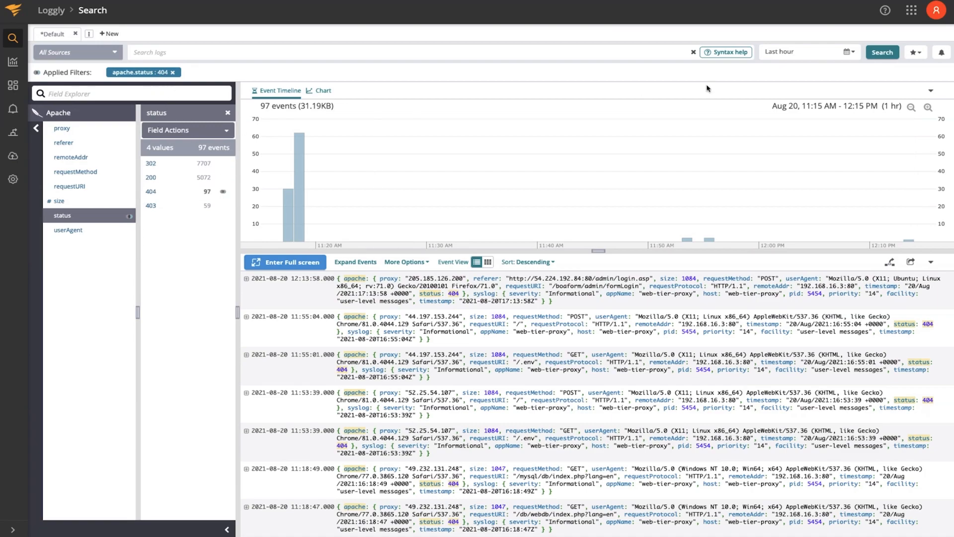
Save the current search as '404 Errors' from the star menu and create an alert from it
left_click(914, 51)
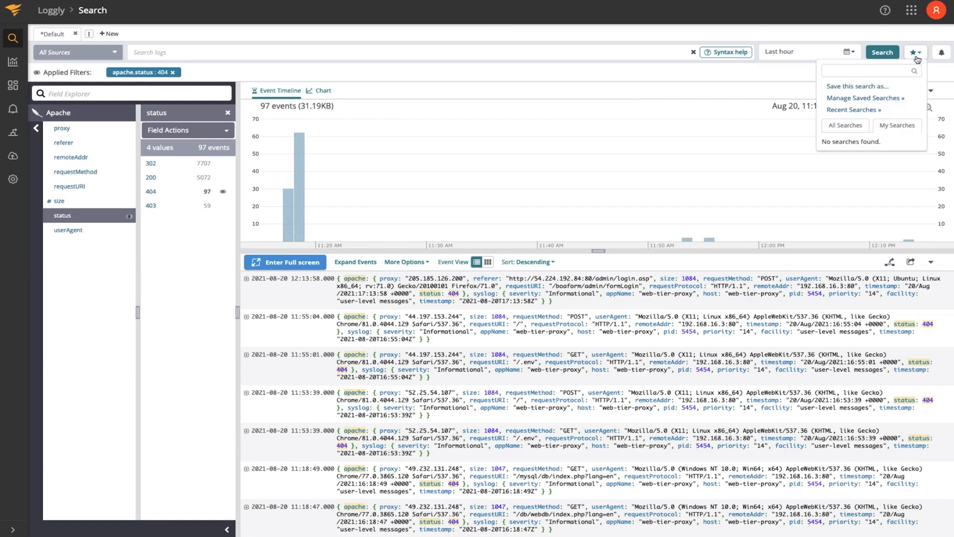
mouse_move(901, 85)
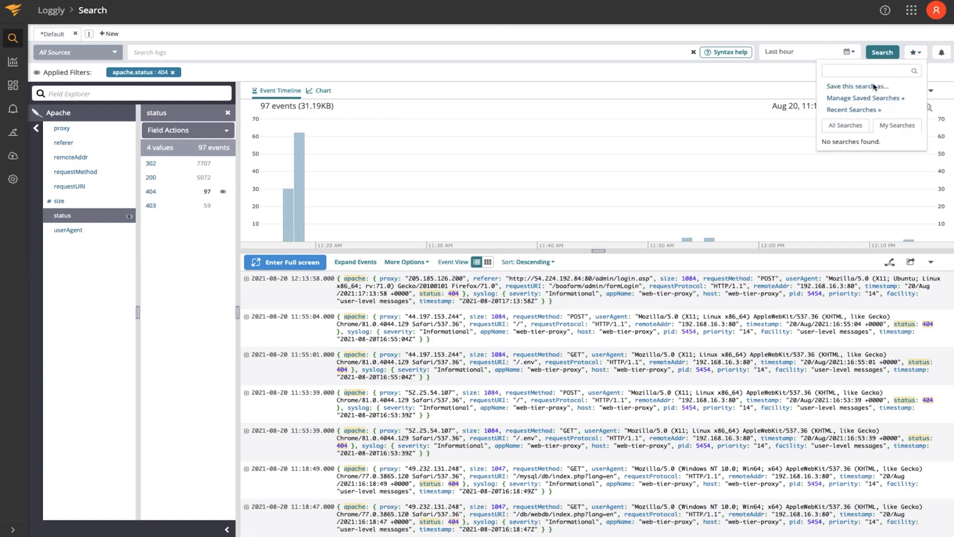
left_click(855, 85)
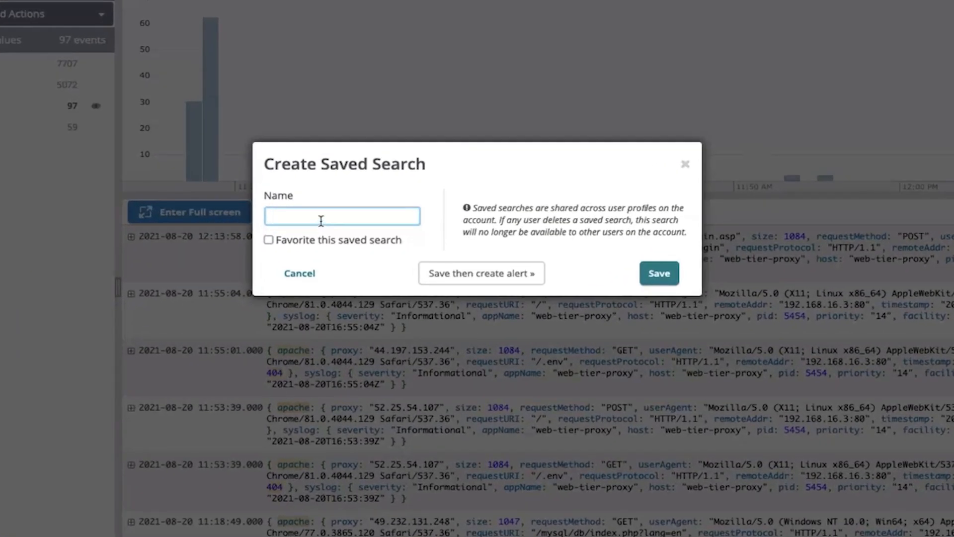
type("404 Errors")
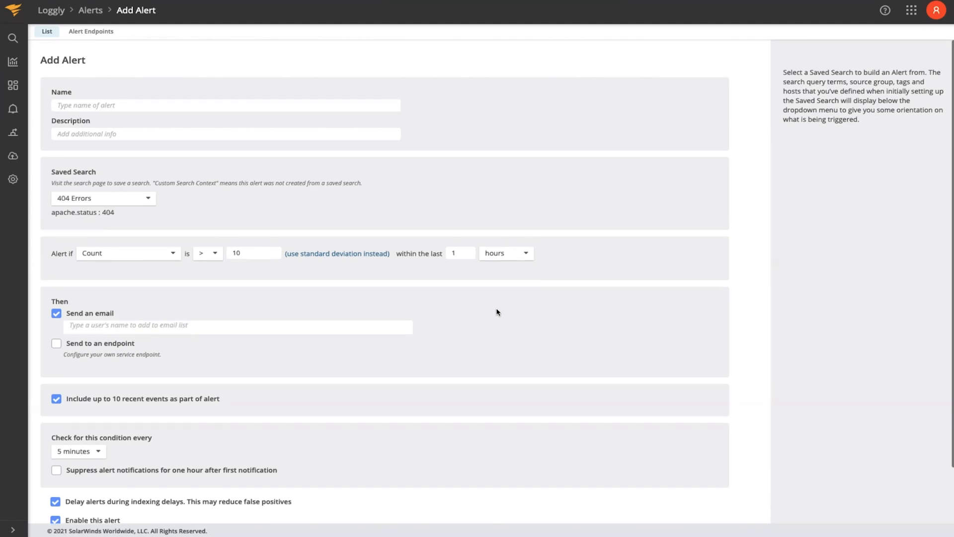
Name the alert '404 Errors' and confirm the 404 Errors saved search stays selected
left_click(226, 105)
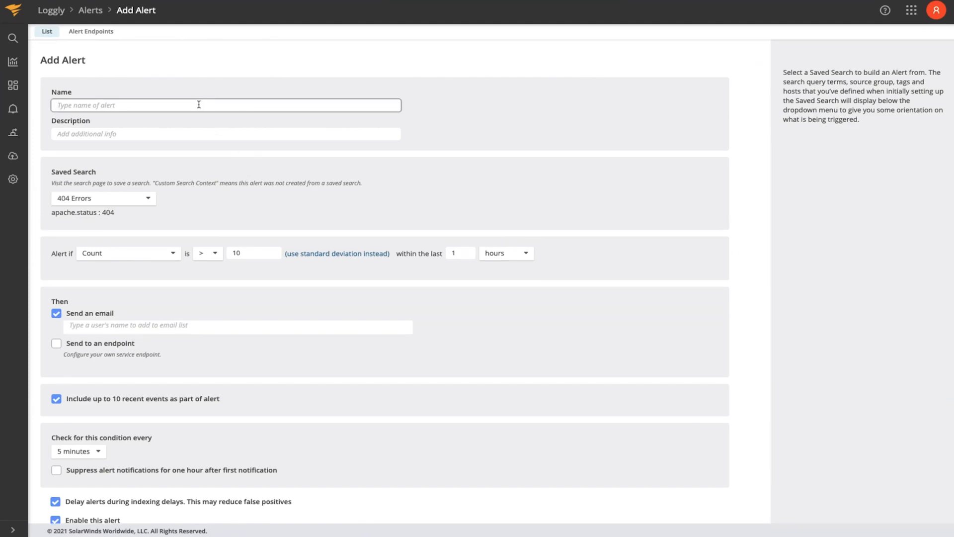
type("404 Errors")
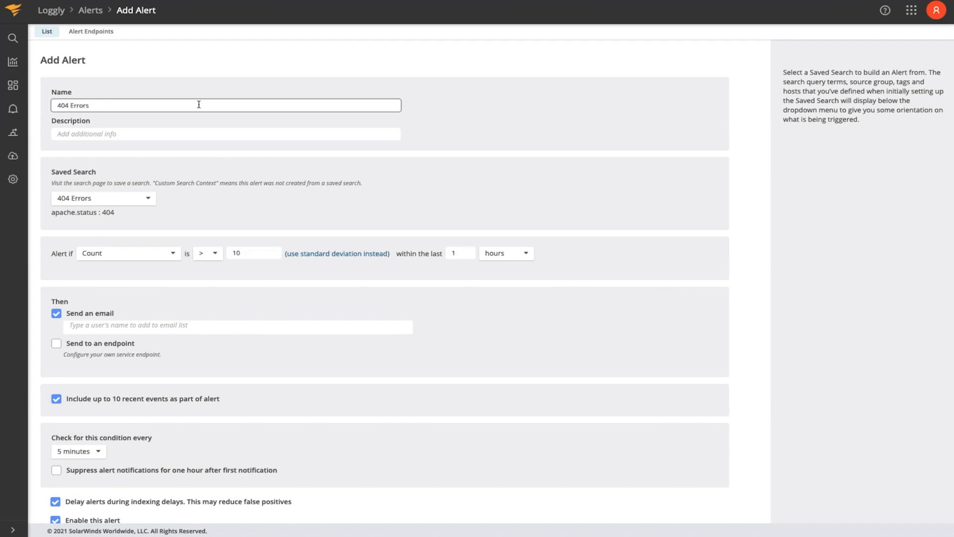
left_click(102, 198)
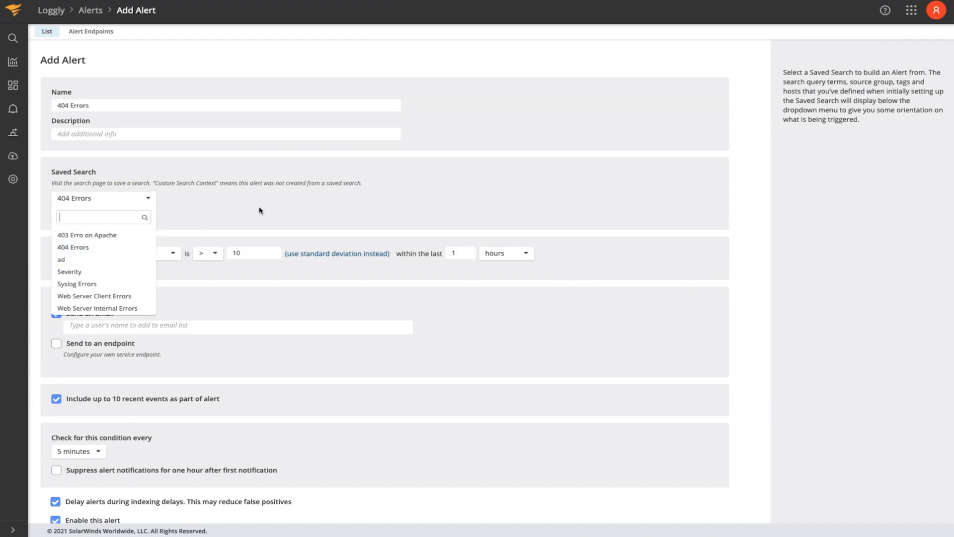
left_click(72, 247)
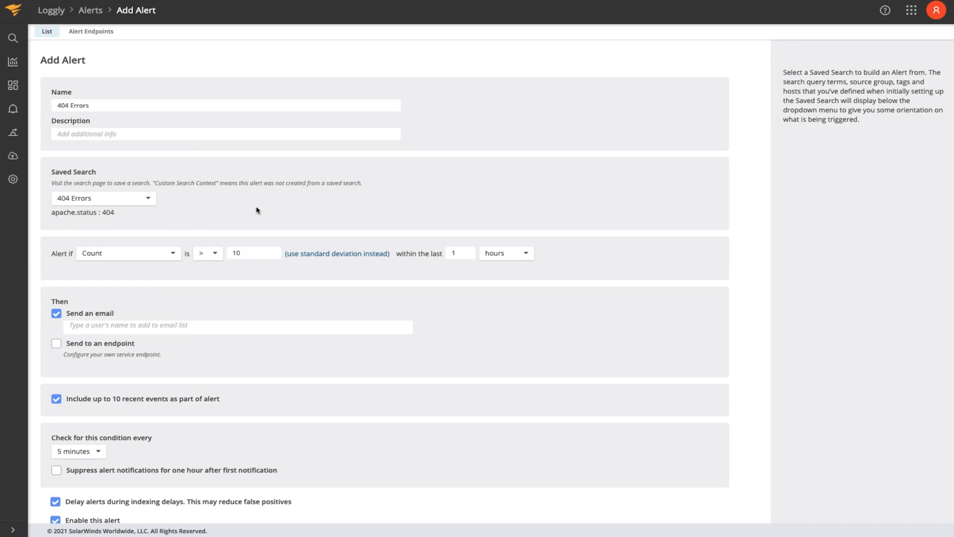
mouse_move(252, 210)
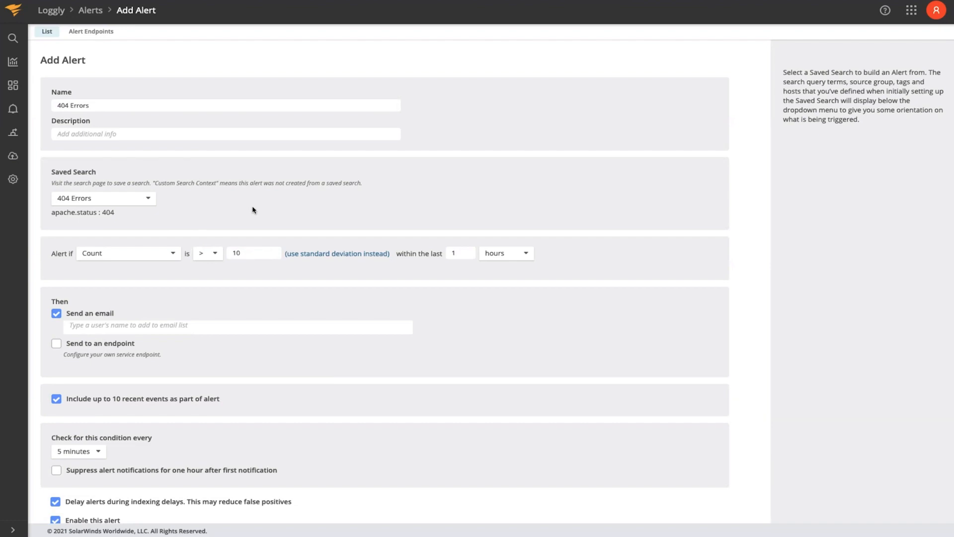
mouse_move(438, 256)
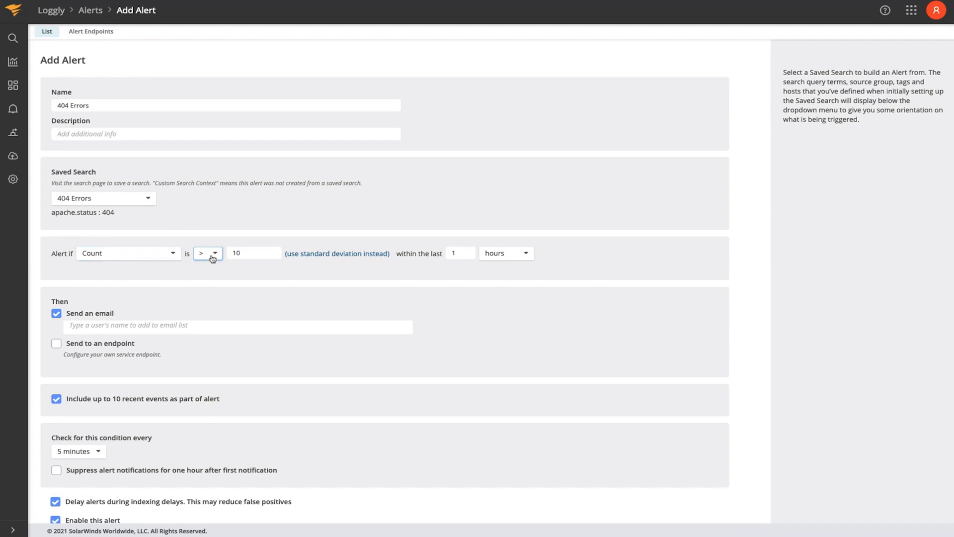
mouse_move(508, 253)
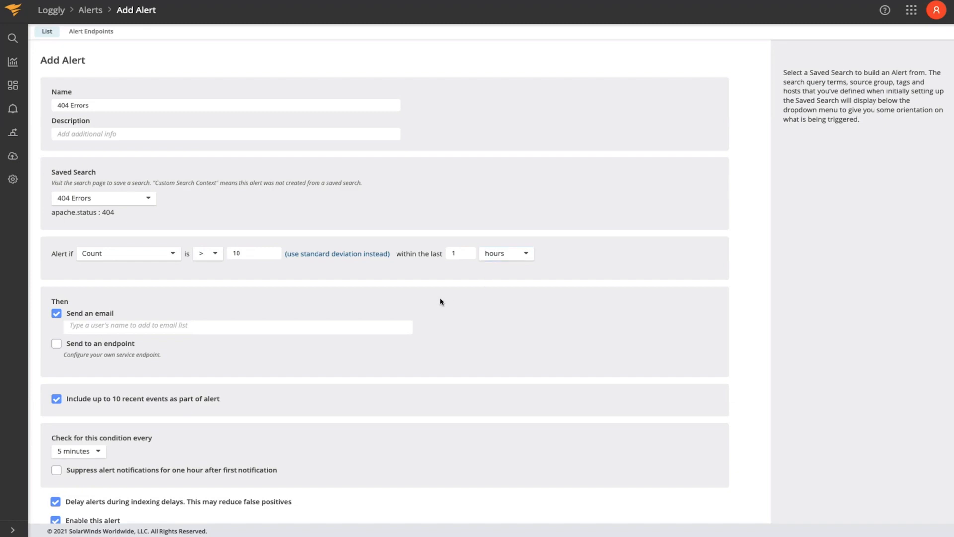
Tick 'Send to an endpoint' under Then so the alert notifies an endpoint as well as email
scroll("down", 3)
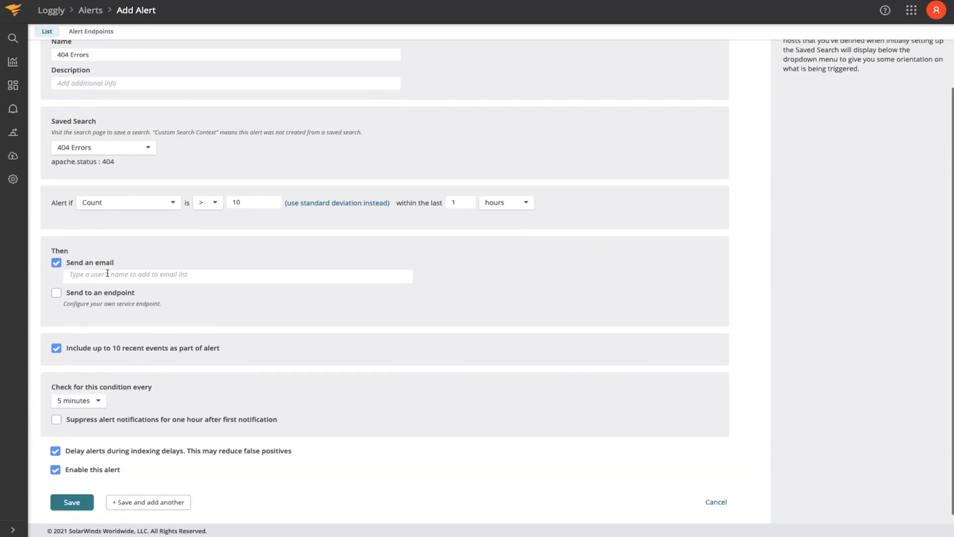
left_click(56, 292)
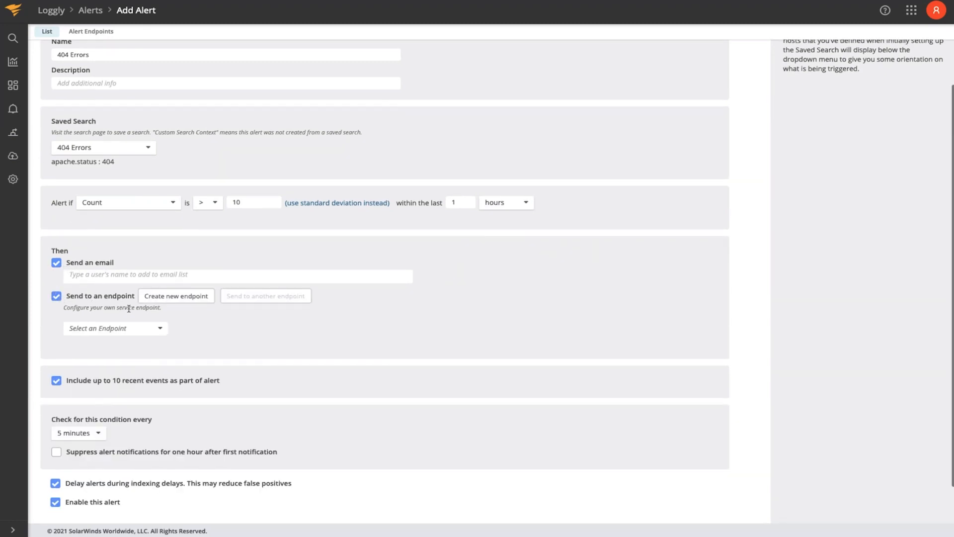
left_click(116, 328)
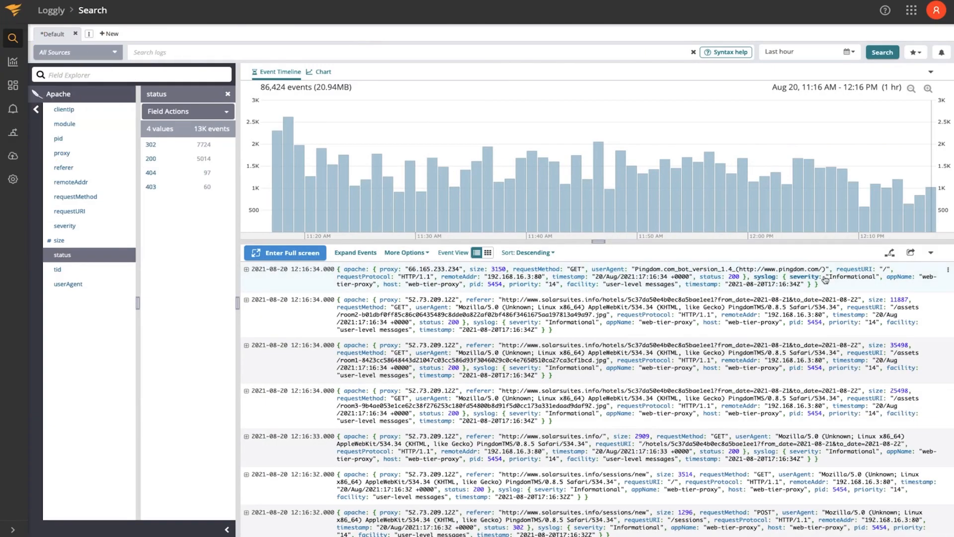
mouse_move(794, 254)
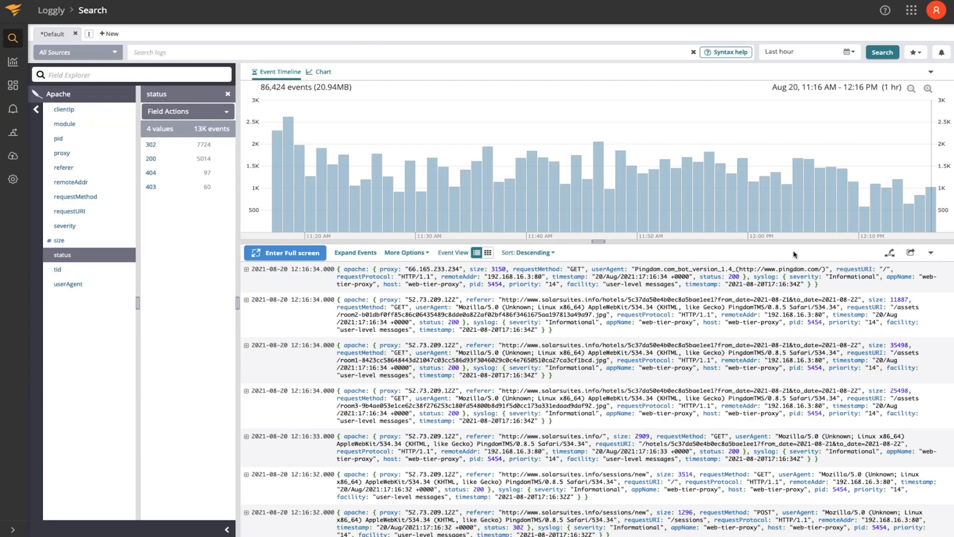